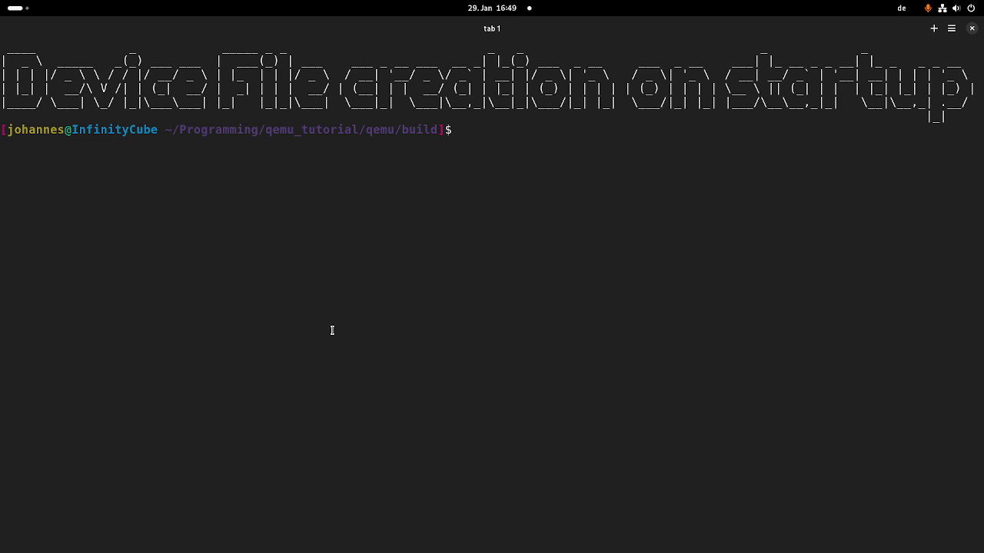
- Show a 'Device File creation on startup' banner and boot the QEMU ARM guest with three pci-echodev devices
type("clear && figlet -w 150 \"Device File creation on startup\"")
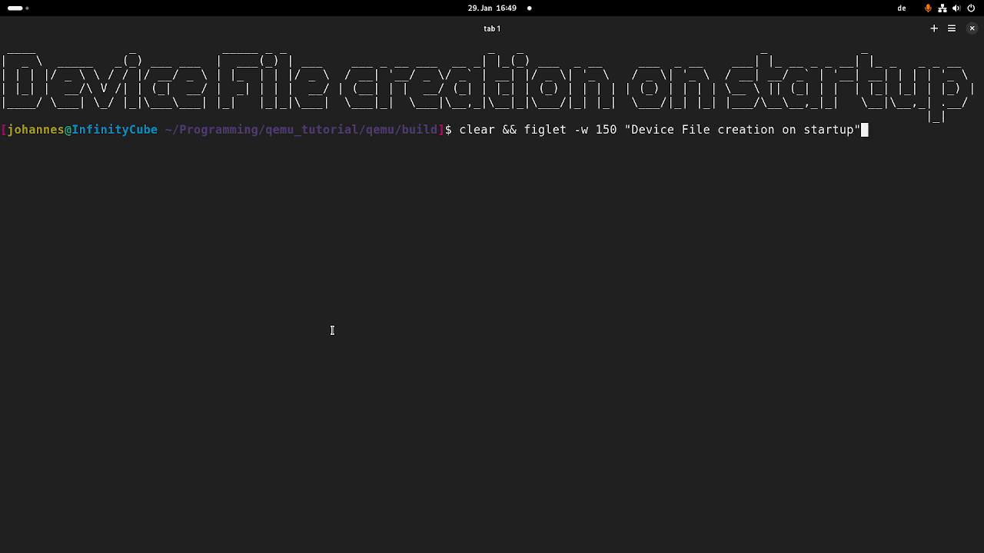
key("Return")
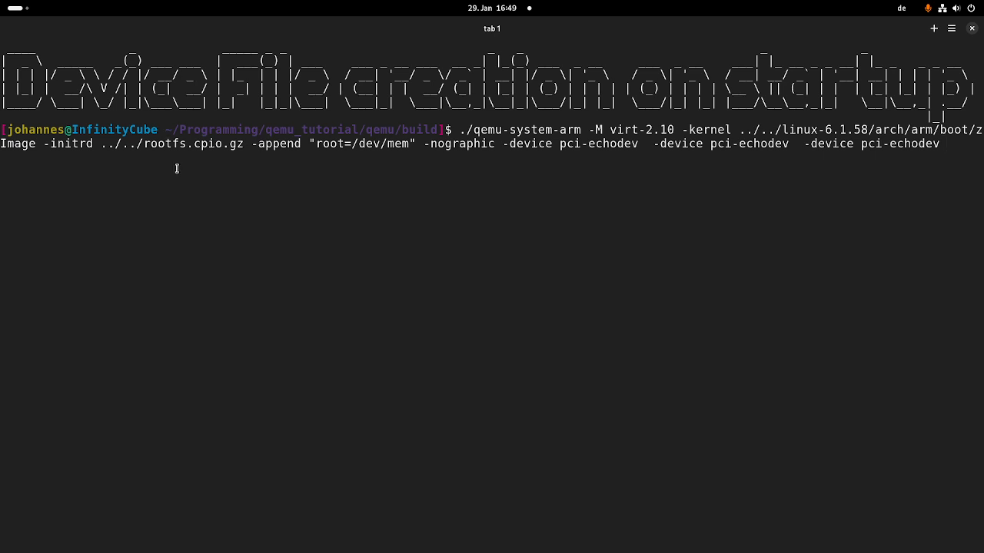
mouse_move(600, 129)
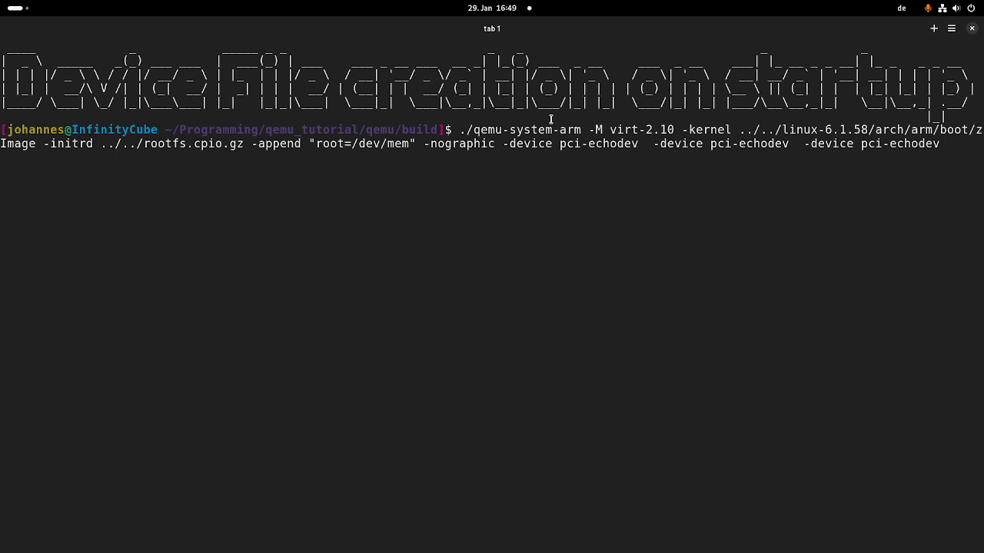
double_click(576, 144)
type("insmod echodev-drv.ko")
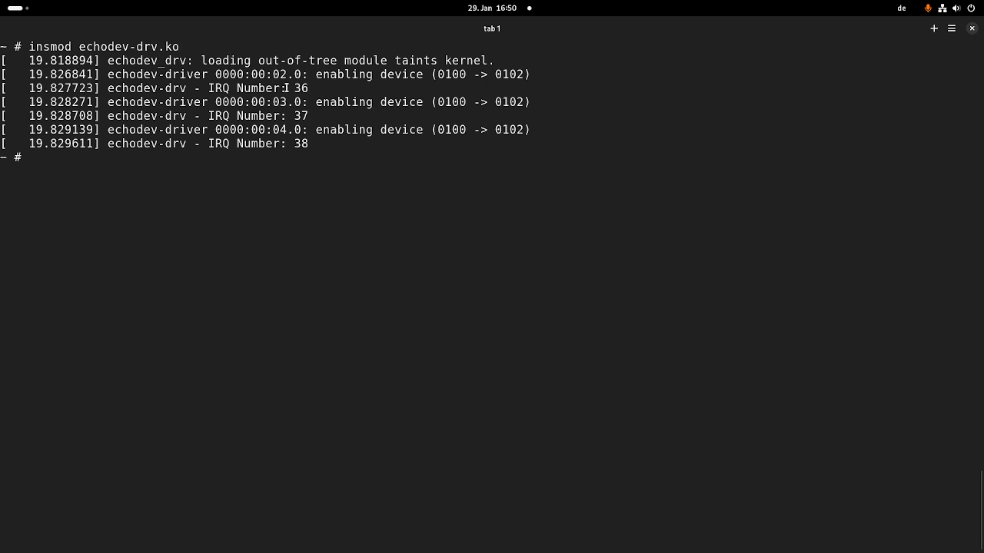
mouse_move(284, 87)
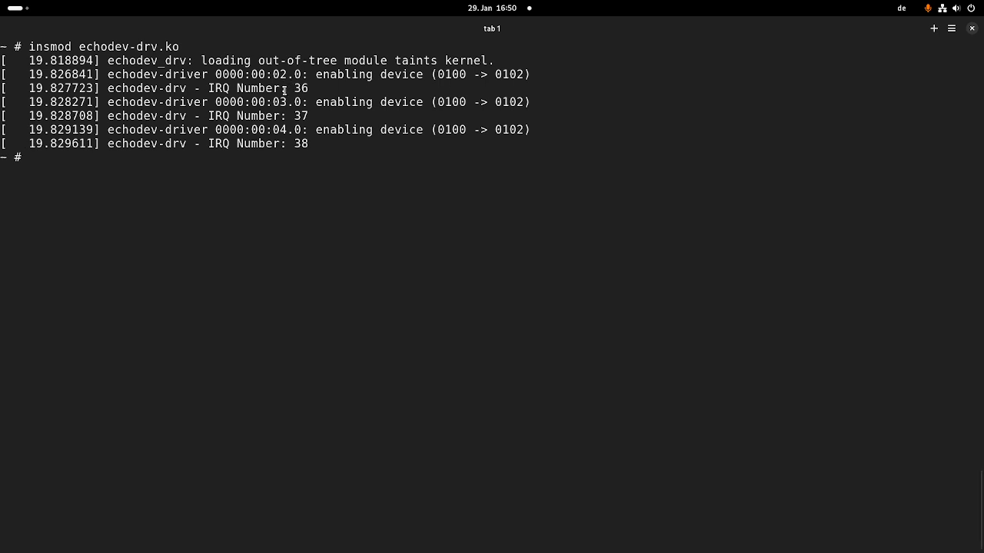
- Prepare mknod /dev/echo0 c 64 0 without running it, then list the guest's PCI devices with lspci
type("mkn")
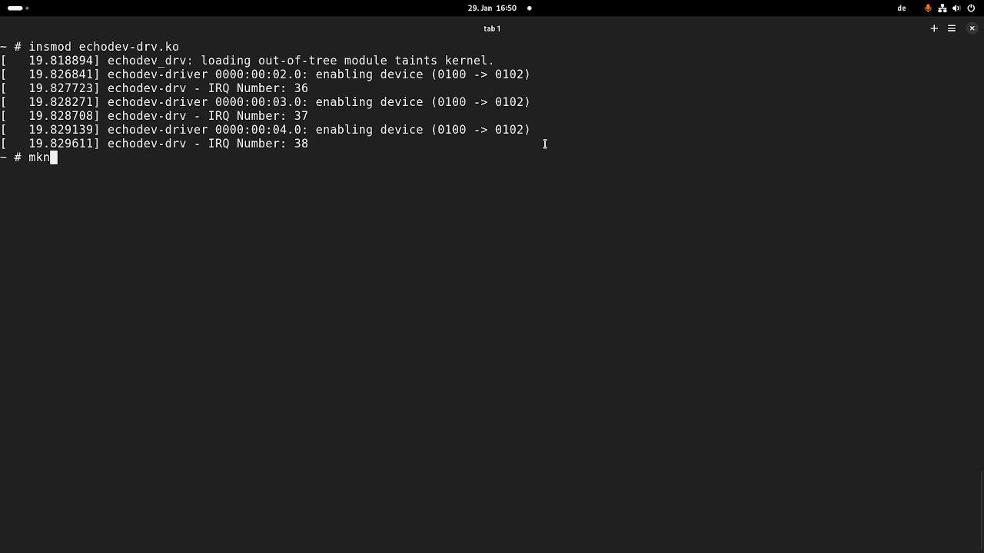
type("od")
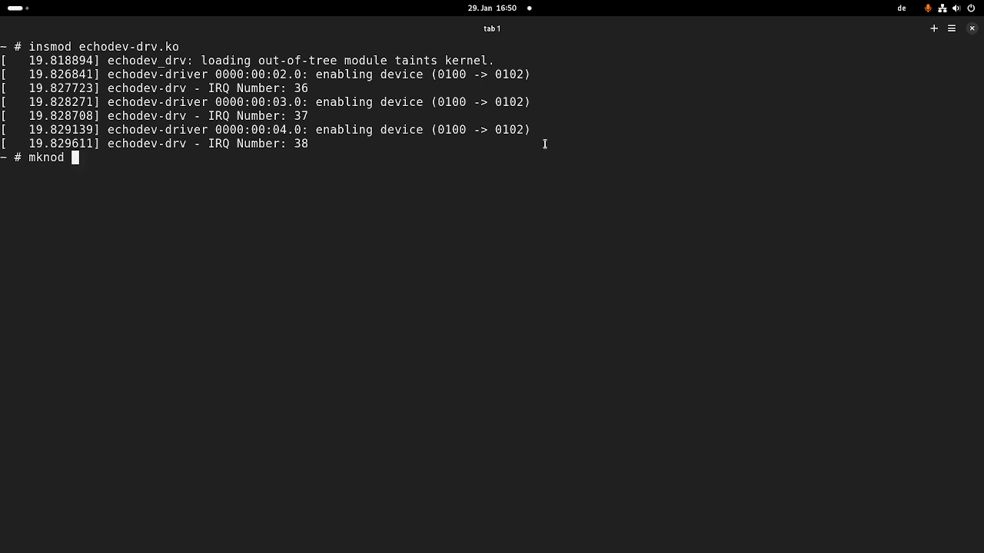
type("/echodev-drv.")
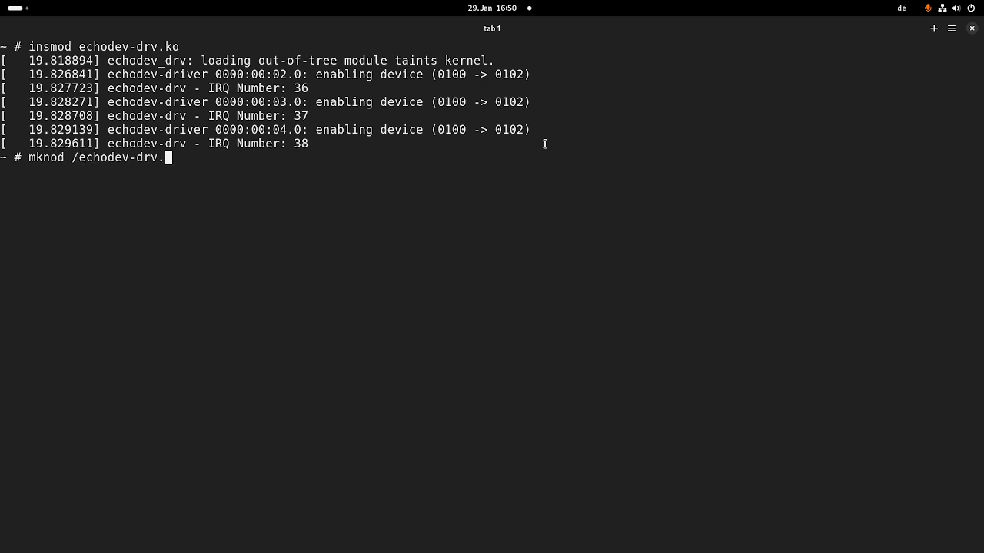
type("/dev/")
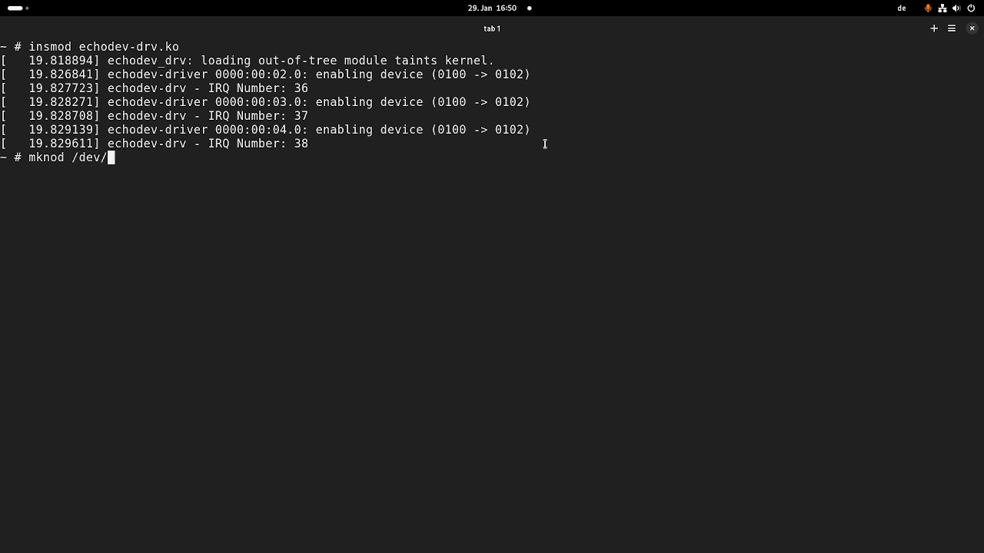
type("echo0 c 64")
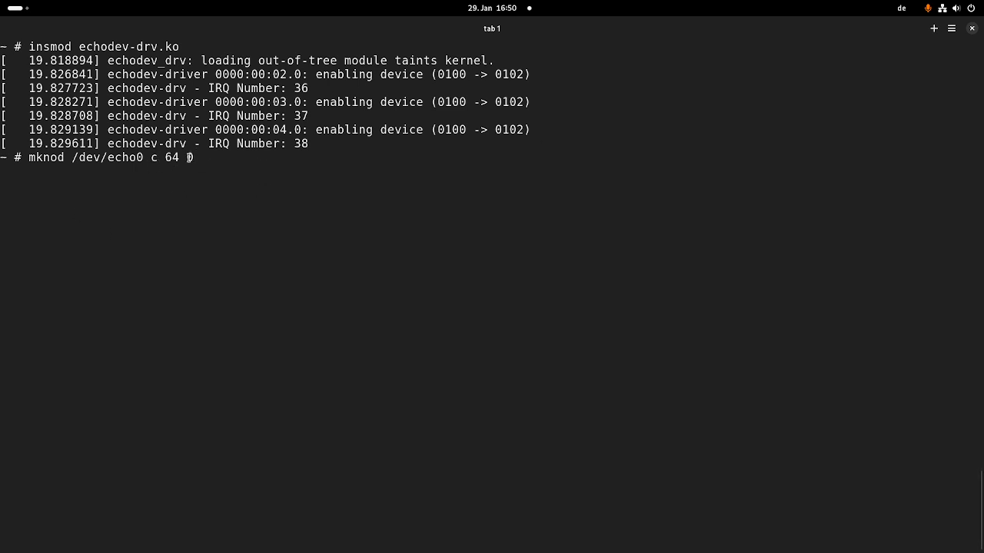
type("0")
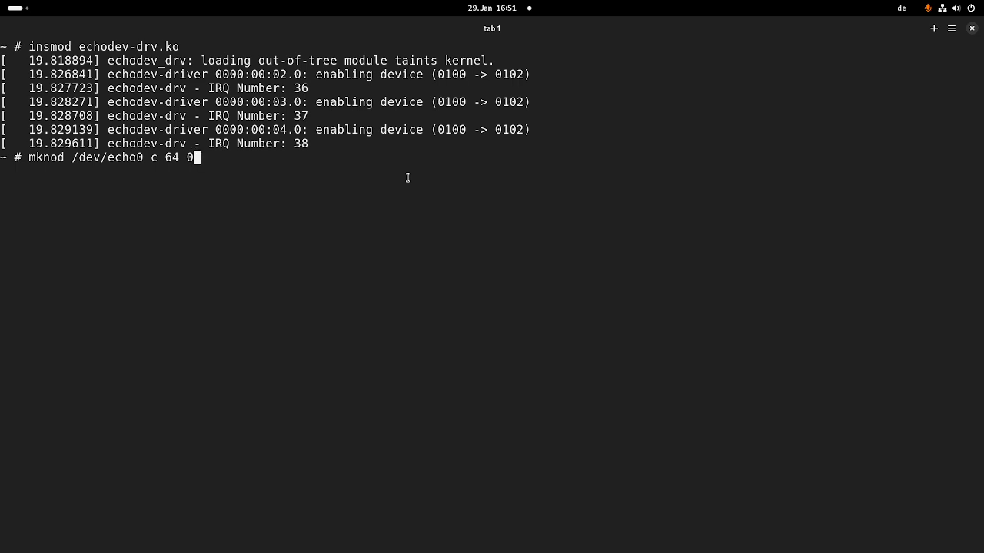
type("lspci")
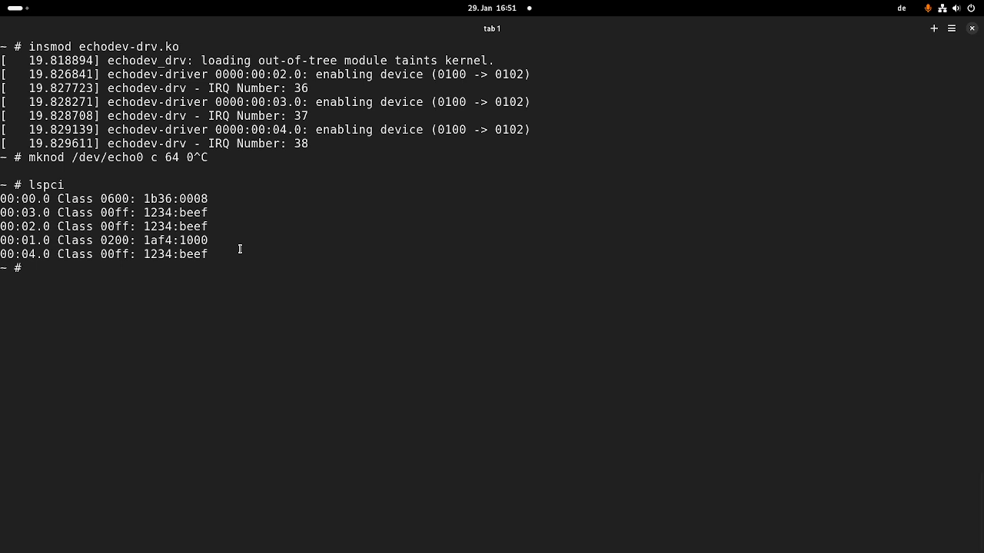
mouse_move(248, 192)
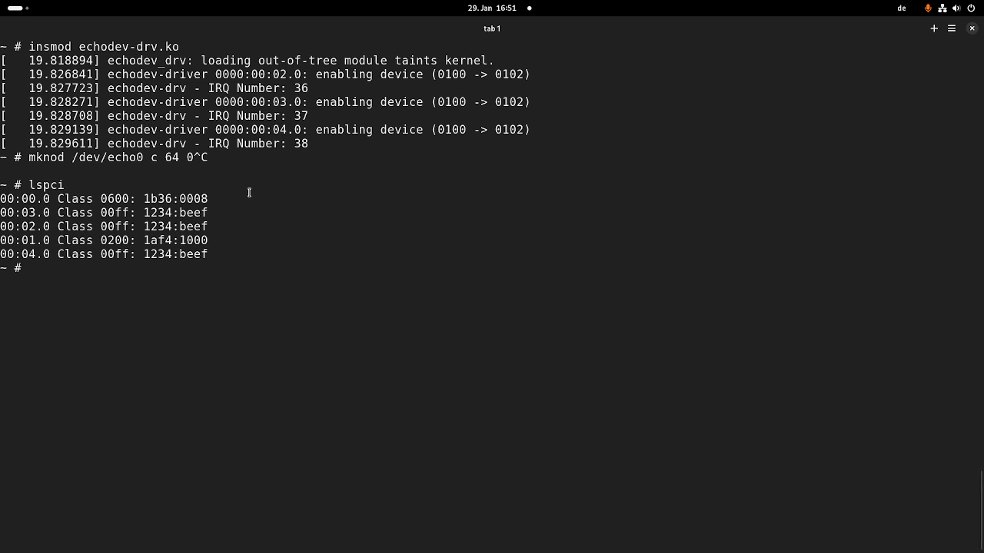
- Count the 1234:beef PCI devices with lspci | grep 1234:beef | wc -l, getting 3
double_click(158, 213)
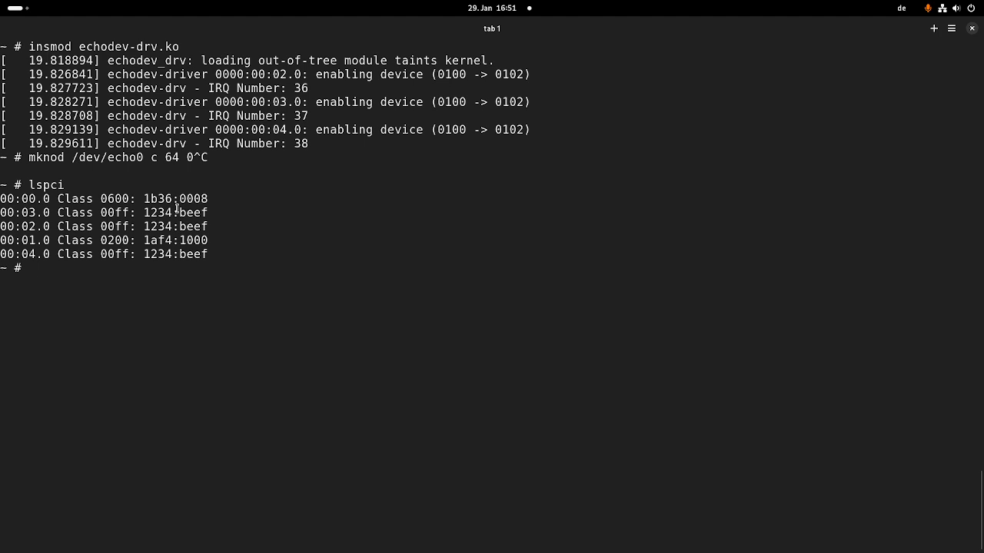
type("lspci | grep")
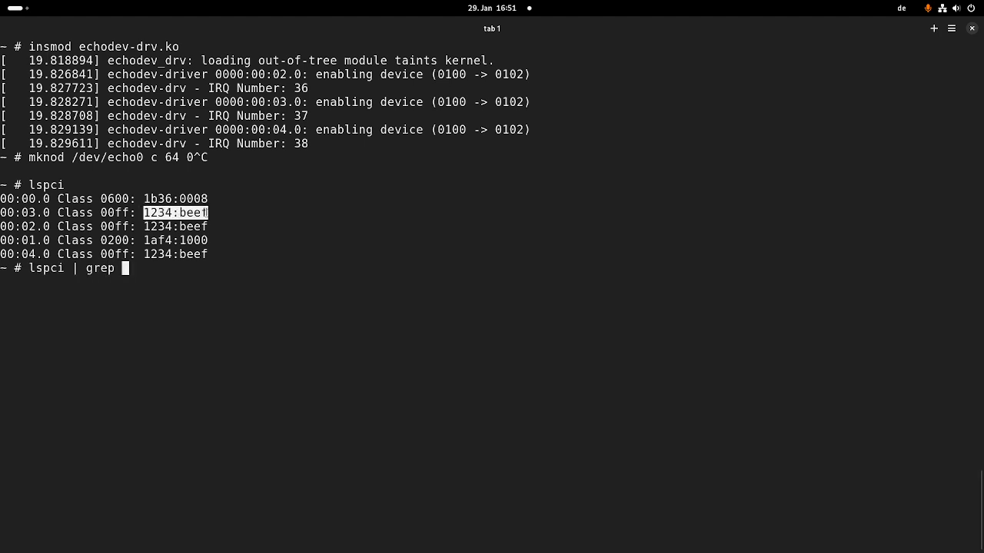
type("1234:beef")
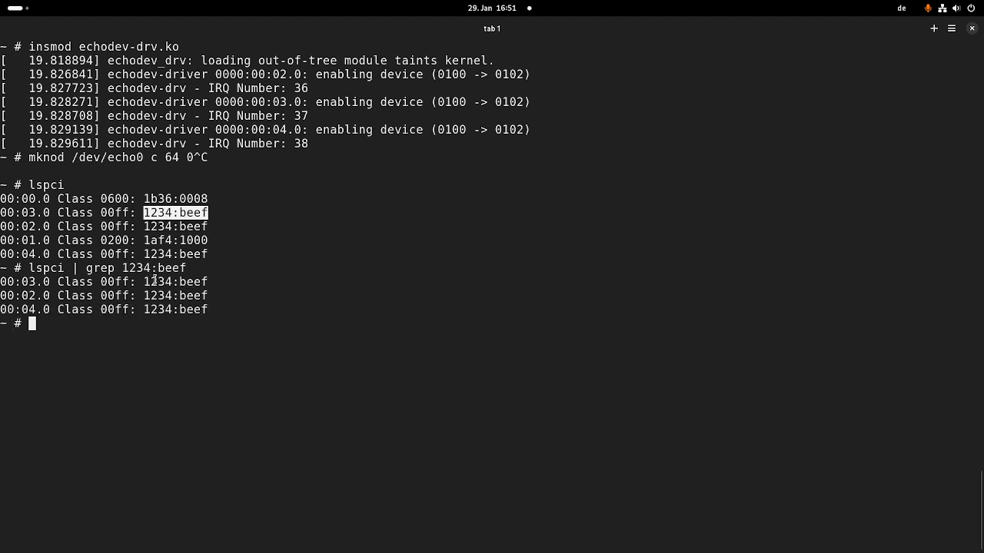
mouse_move(231, 303)
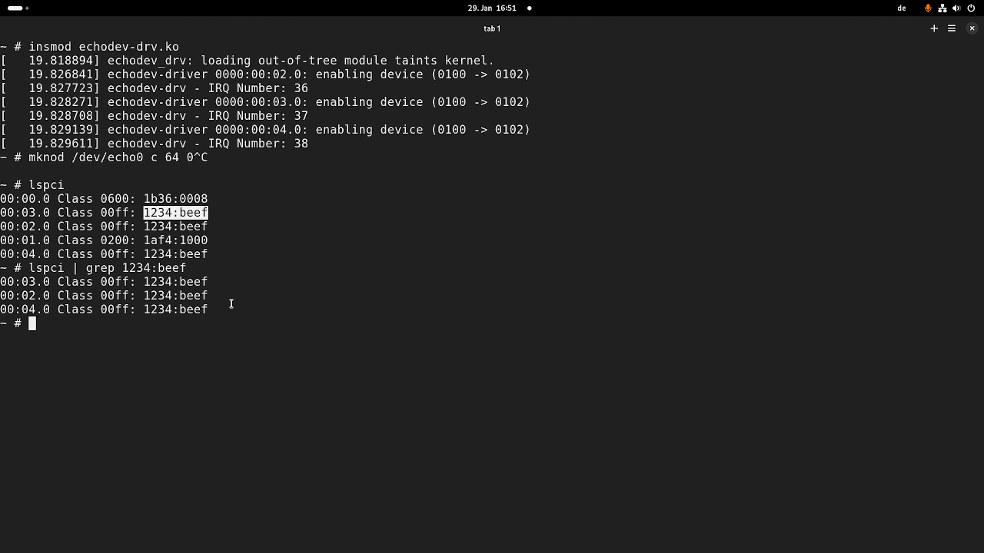
type("lspci | grep 1234:beef |")
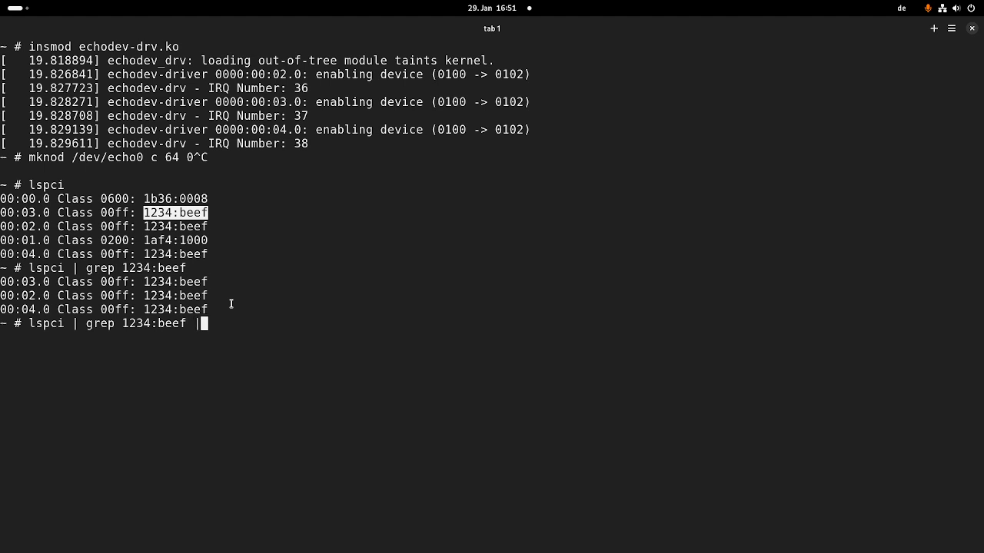
type("wc -l")
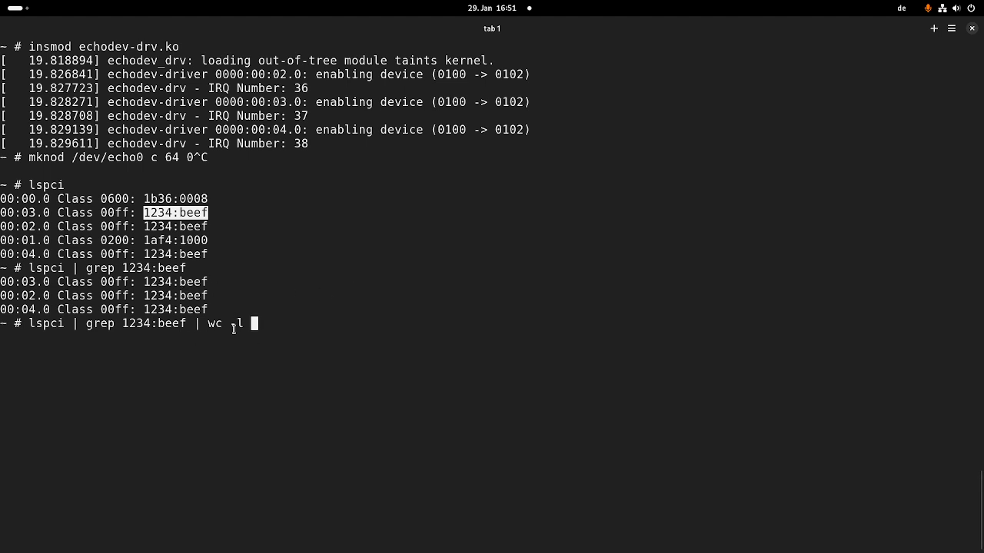
type("-l")
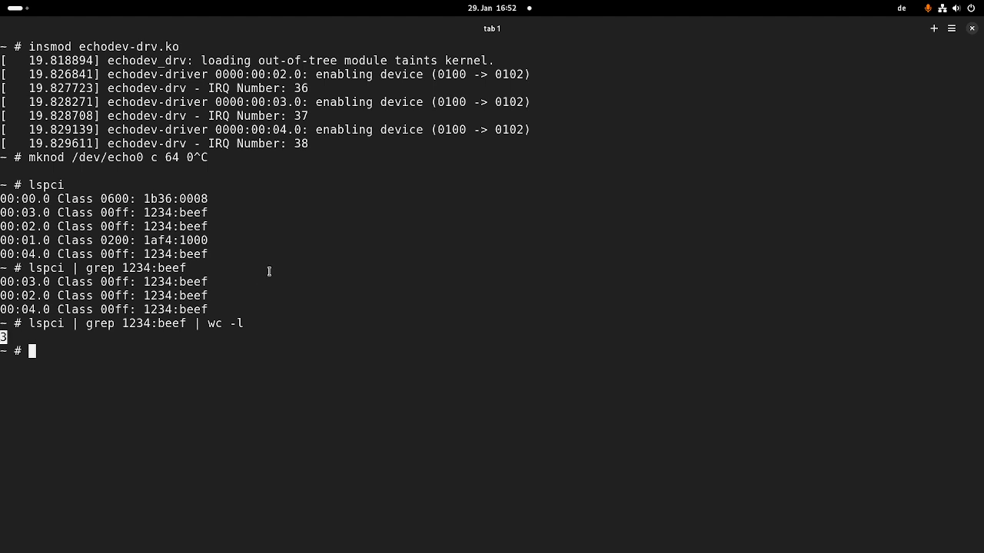
type("cards=")
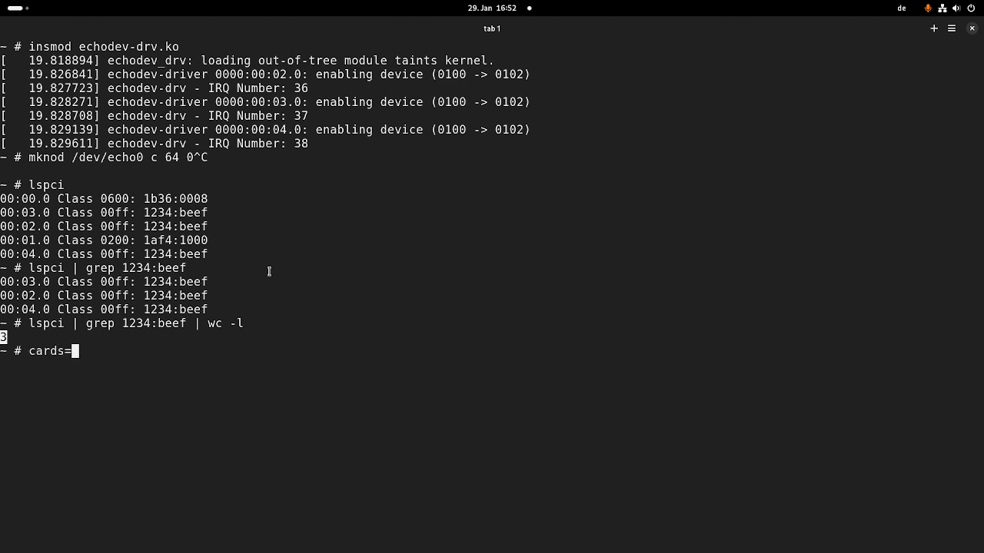
- Store the 1234:beef device count in a cards variable and echo it as 3
type("$(lspci | grep 1234:beef | wc -l")
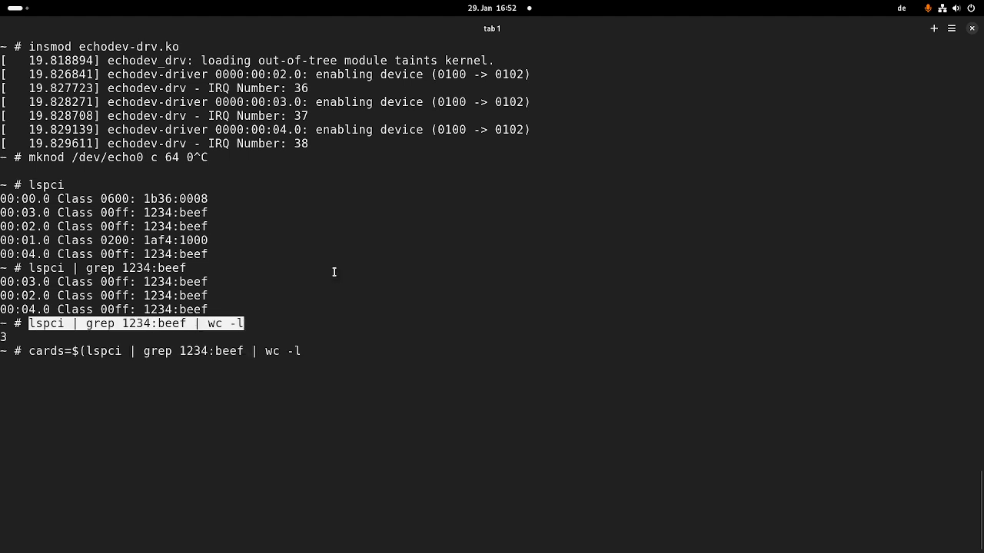
type("echo $card")
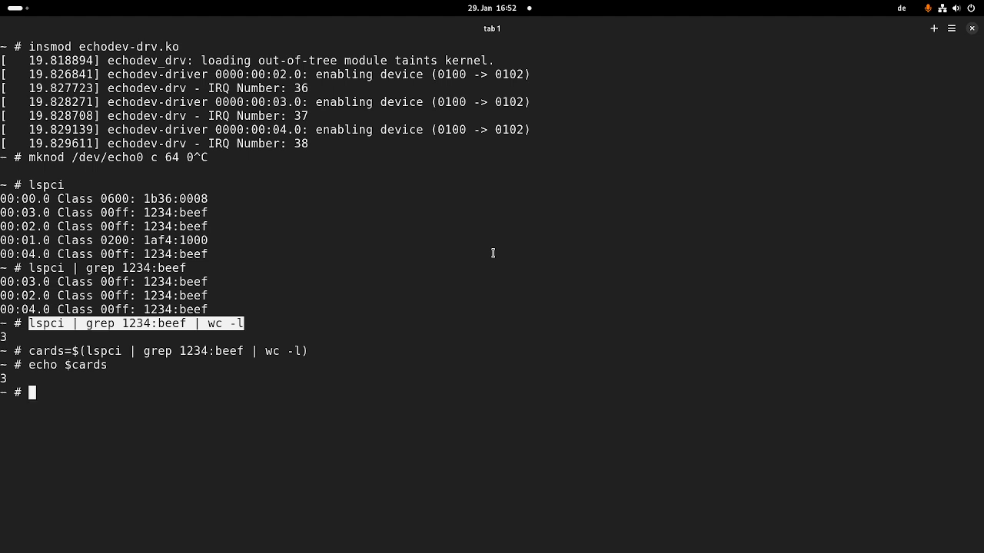
type("s")
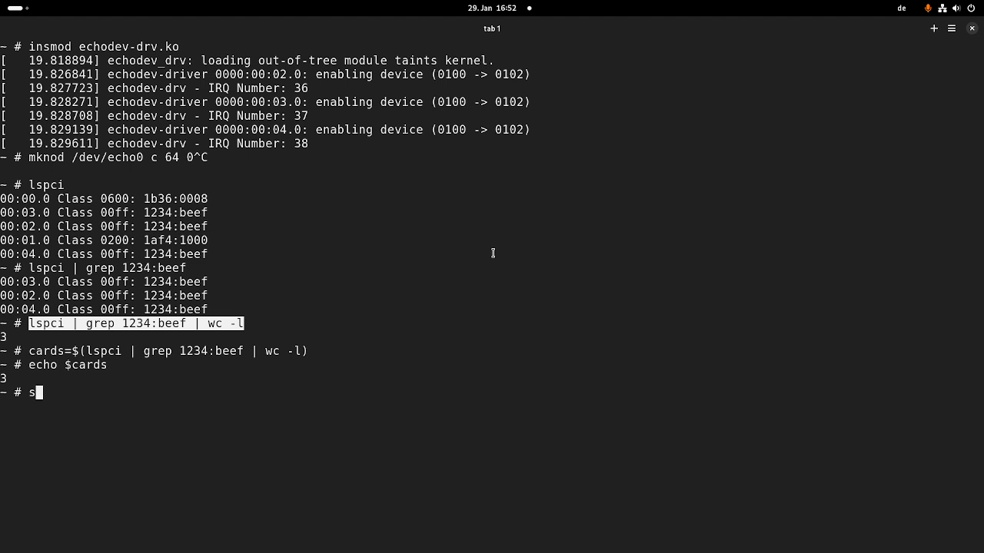
type("eq")
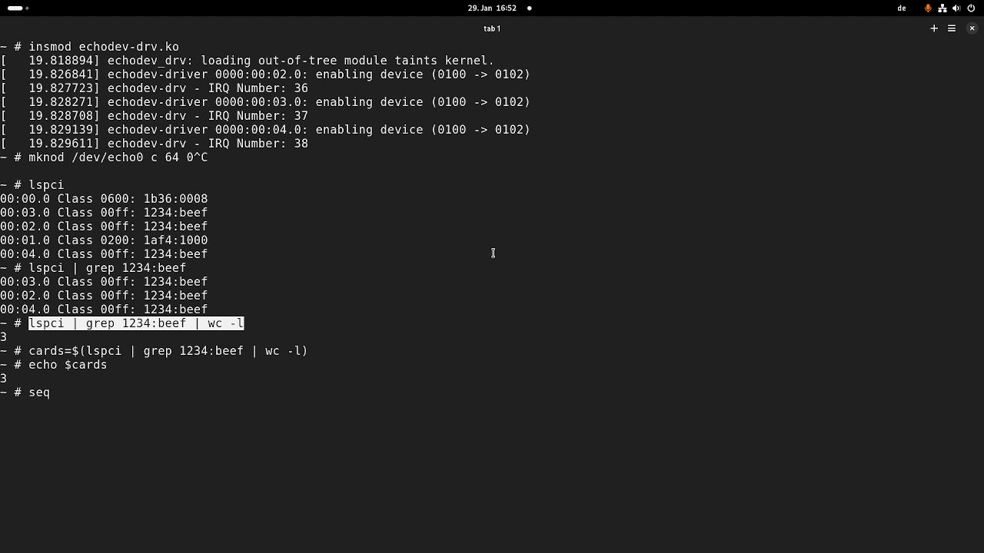
type("5")
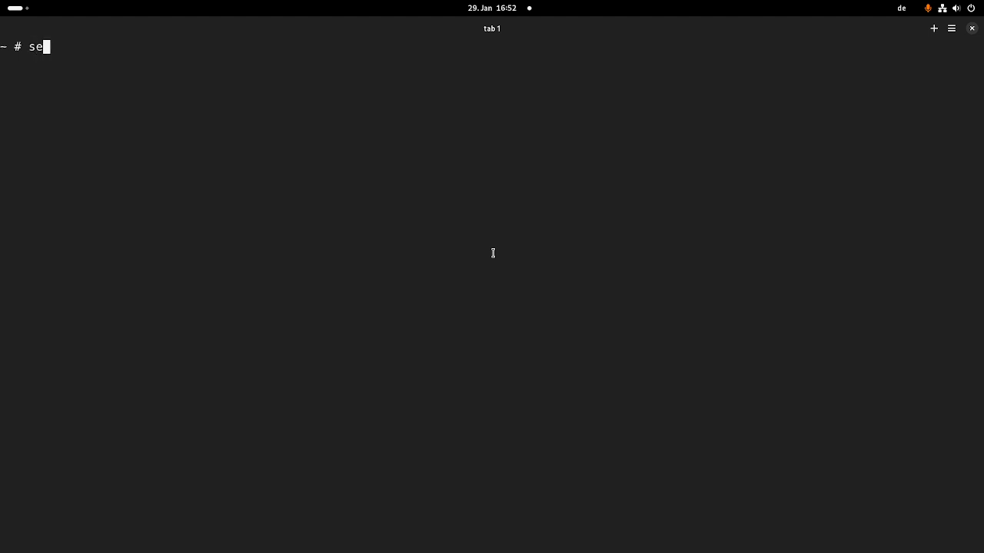
- Run seq 0 $(($cards-1)) to list card indices 0, 1 and 2
type("q 0")
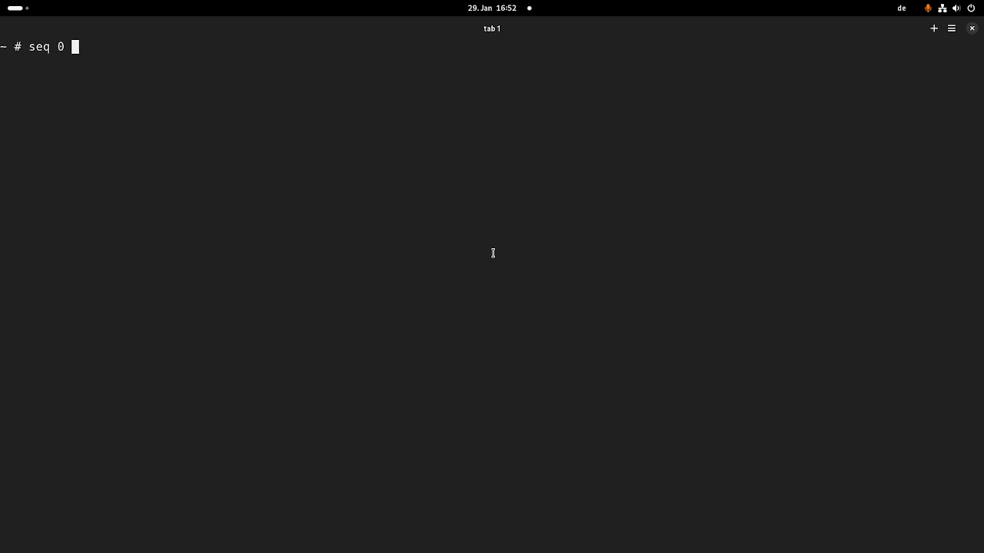
type("$cards")
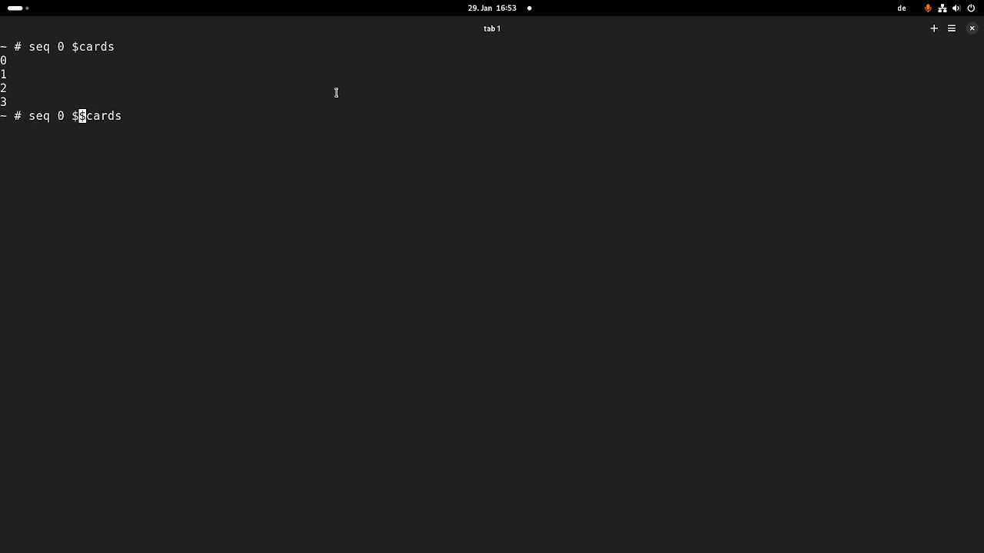
type("(($")
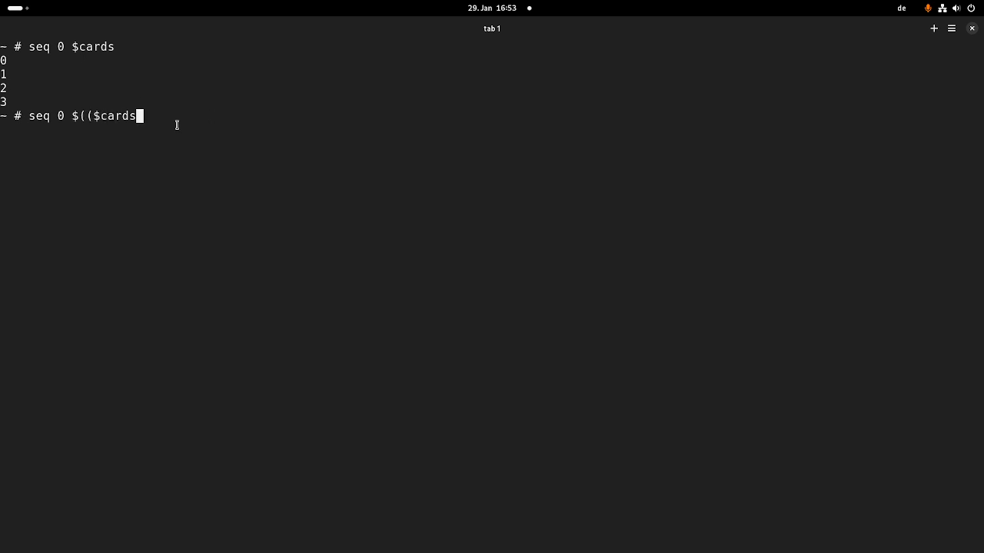
type("-")
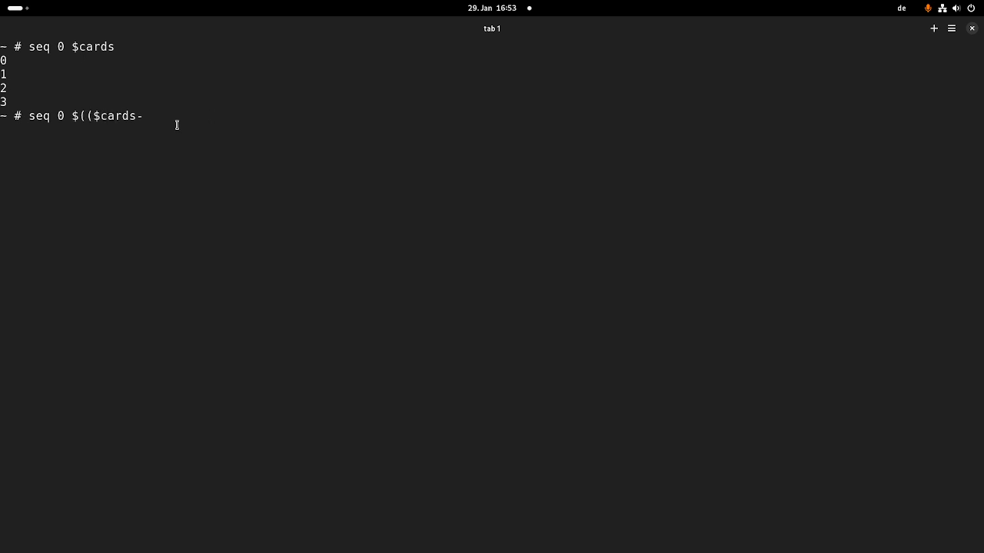
type("1))")
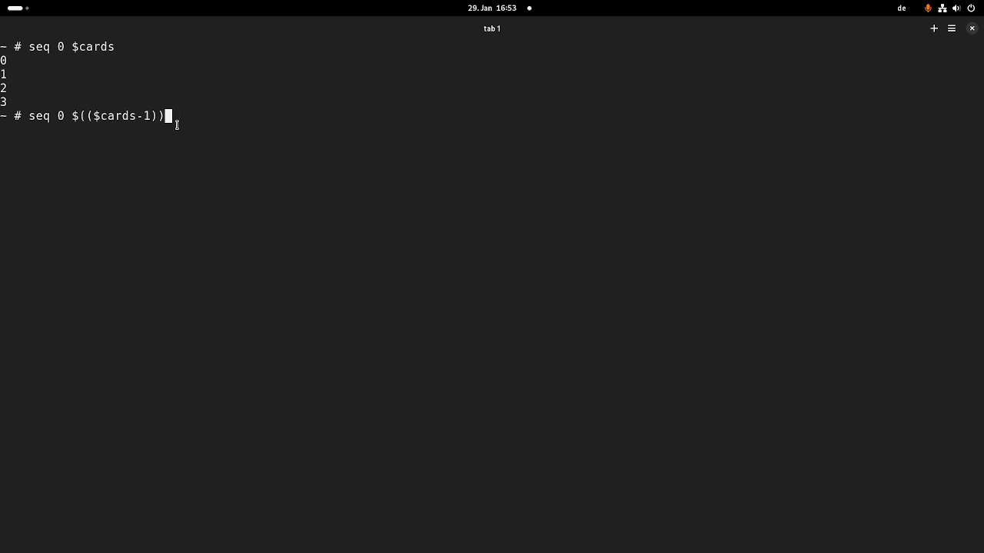
key("Return")
type("for card")
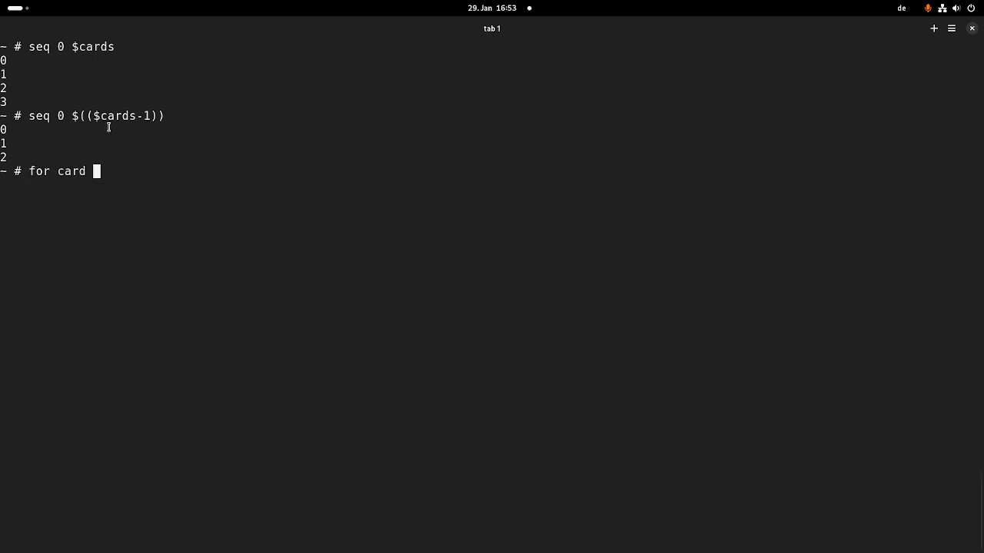
- Run a for loop over seq 0 $(($cards-1)) echoing each card index, printing 0, 1 and 2
type("in $(")
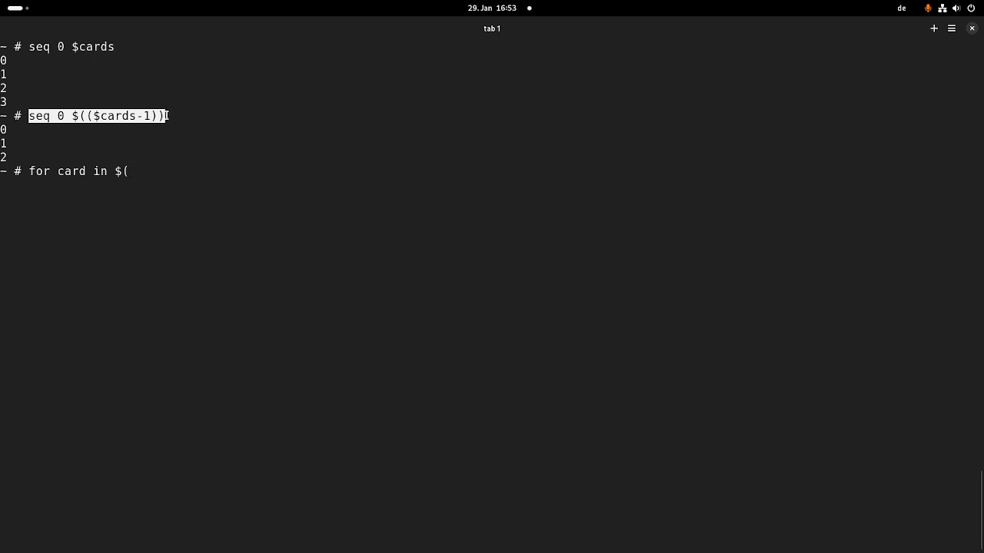
type("seq 0 $(($cards-1))")
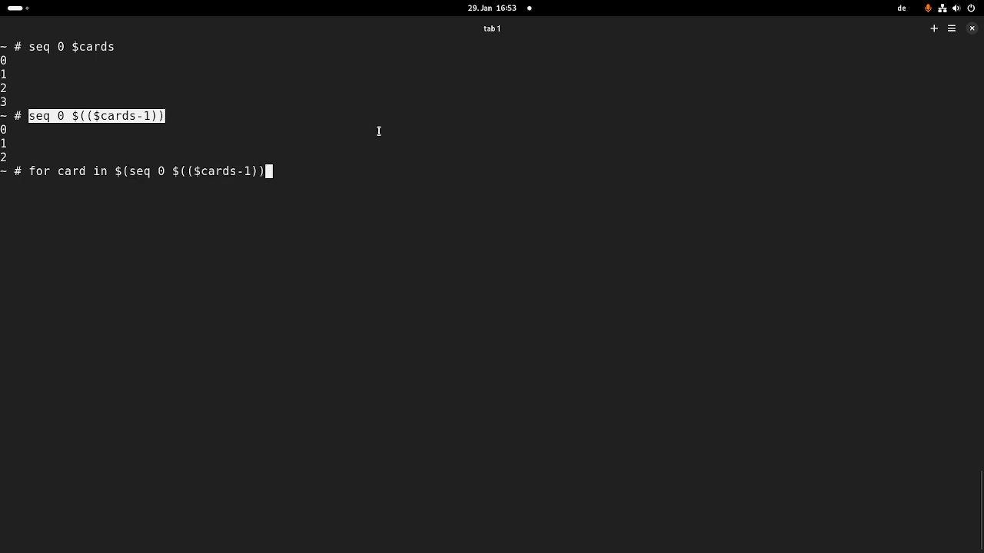
type("echo $")
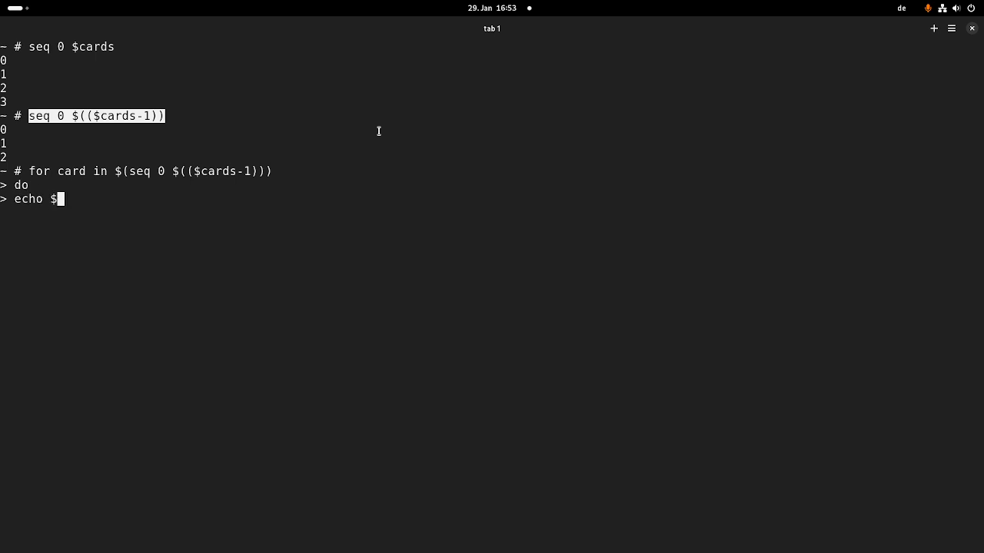
type("card")
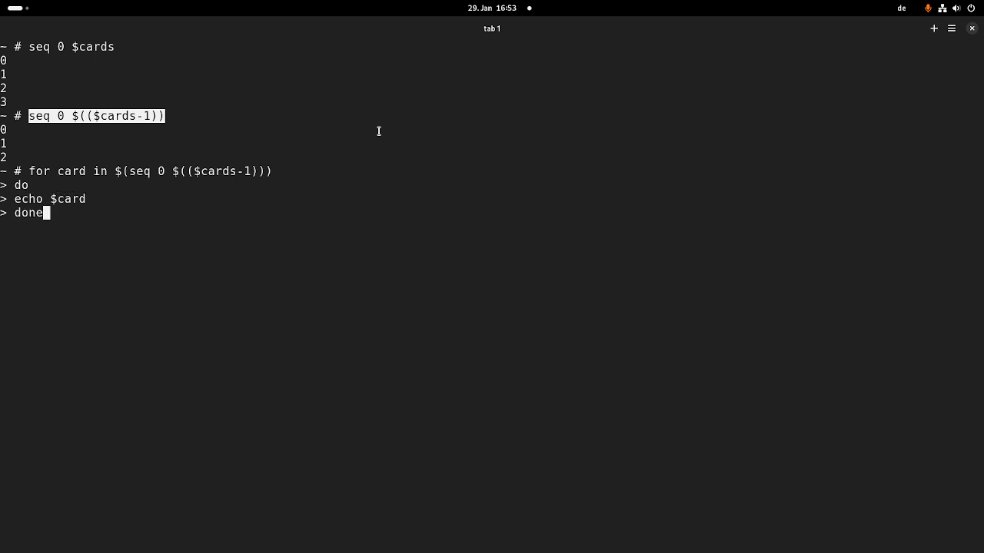
key("Return")
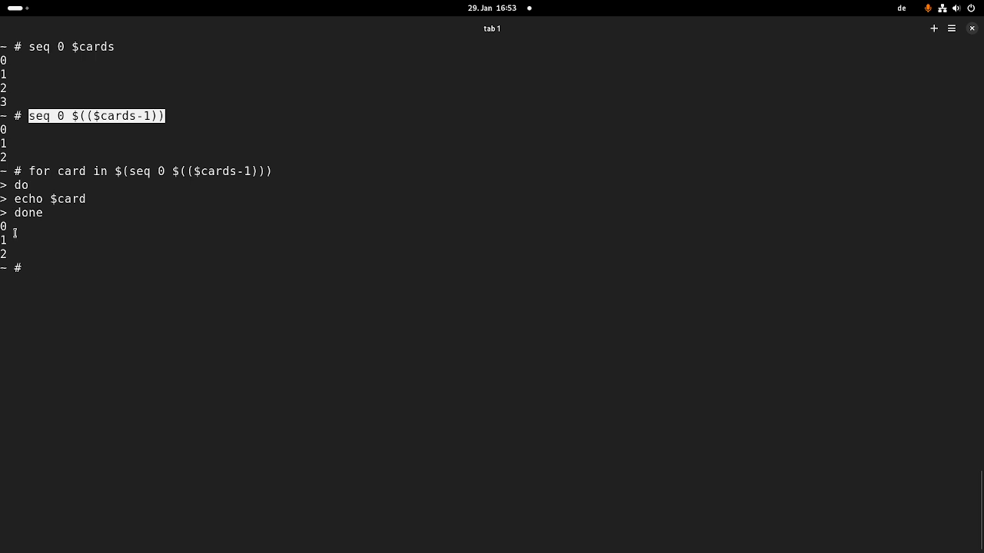
type("do")
type("e")
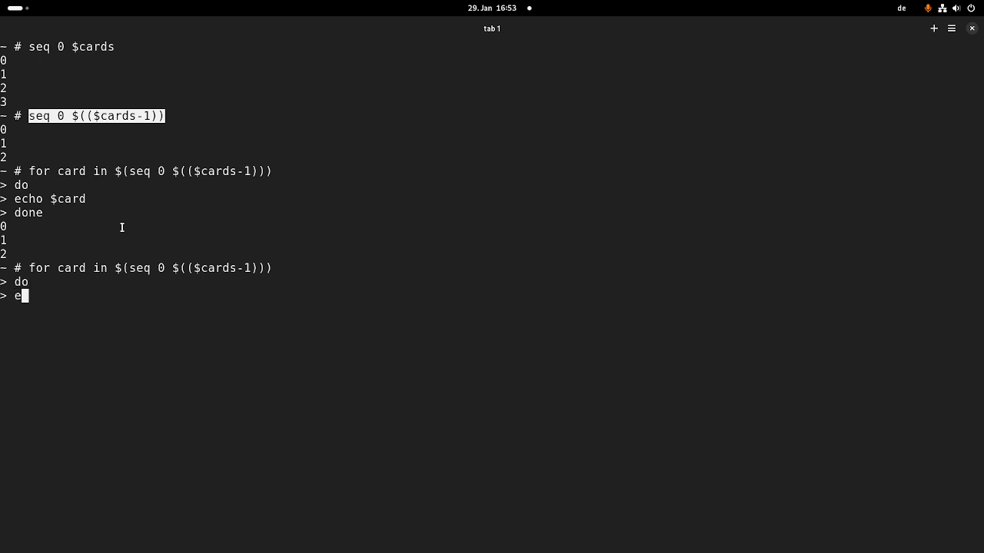
- Loop mknod /dev/echo$card c 64 $card to create echo0, echo1 and echo2, then list /dev
type("mknod")
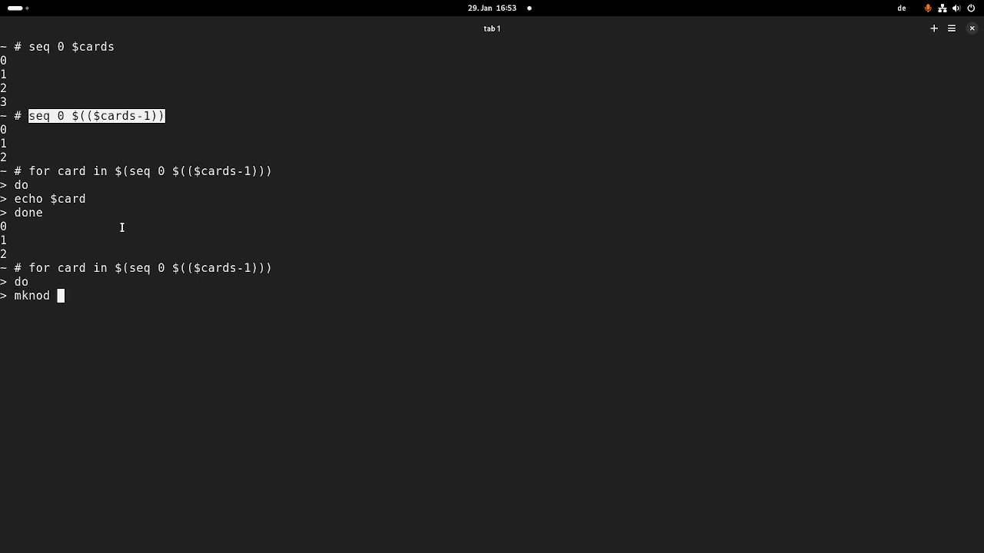
type("/dev")
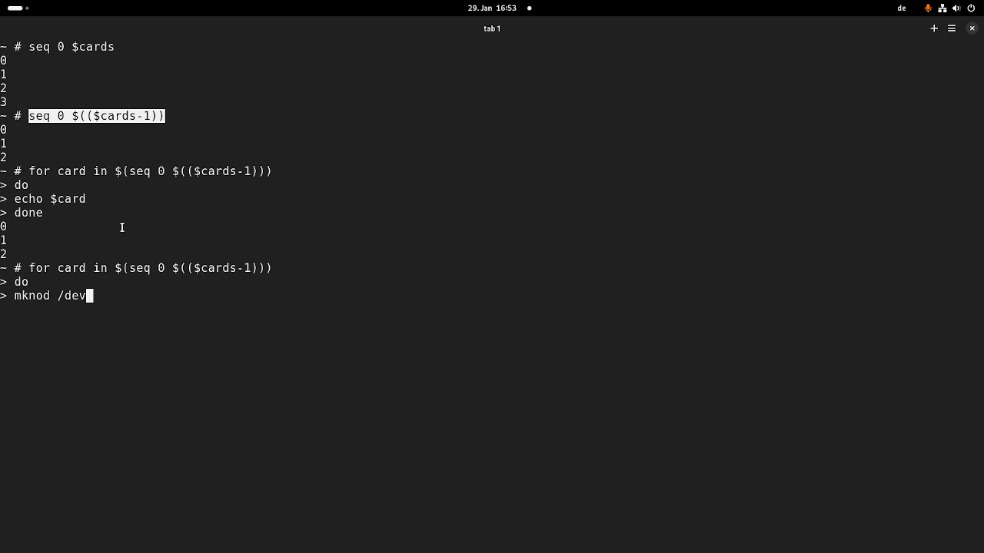
type("ech")
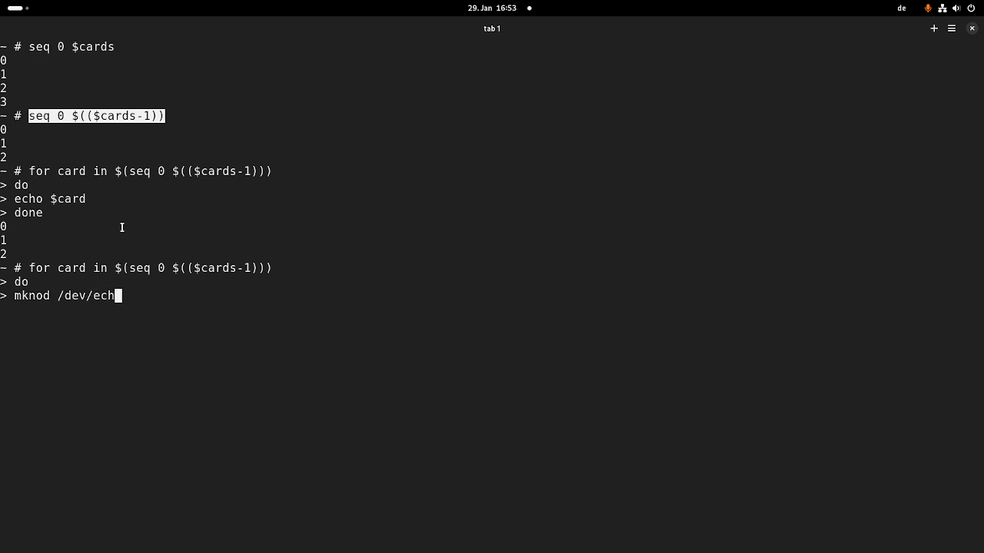
type("o$card")
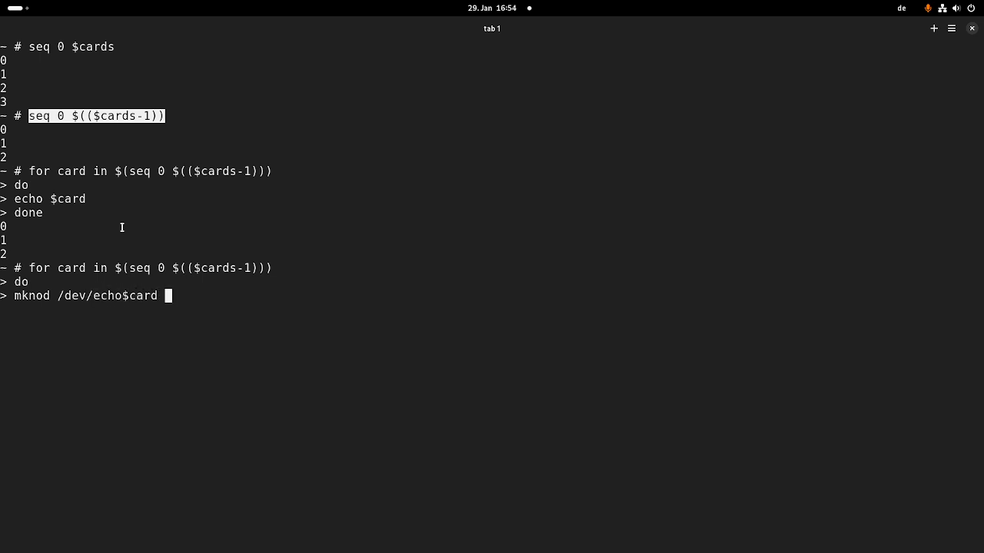
type("c")
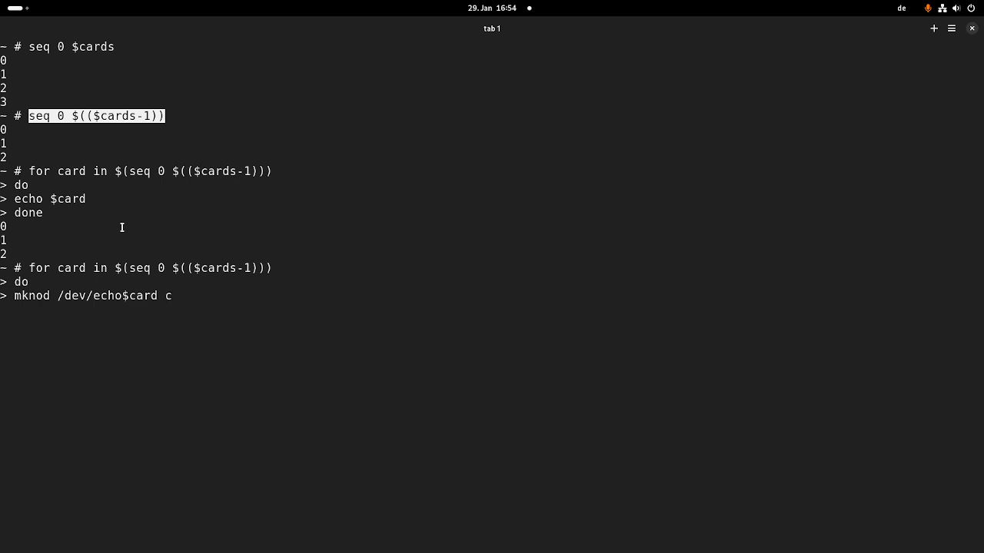
type("64 $card")
type("ls")
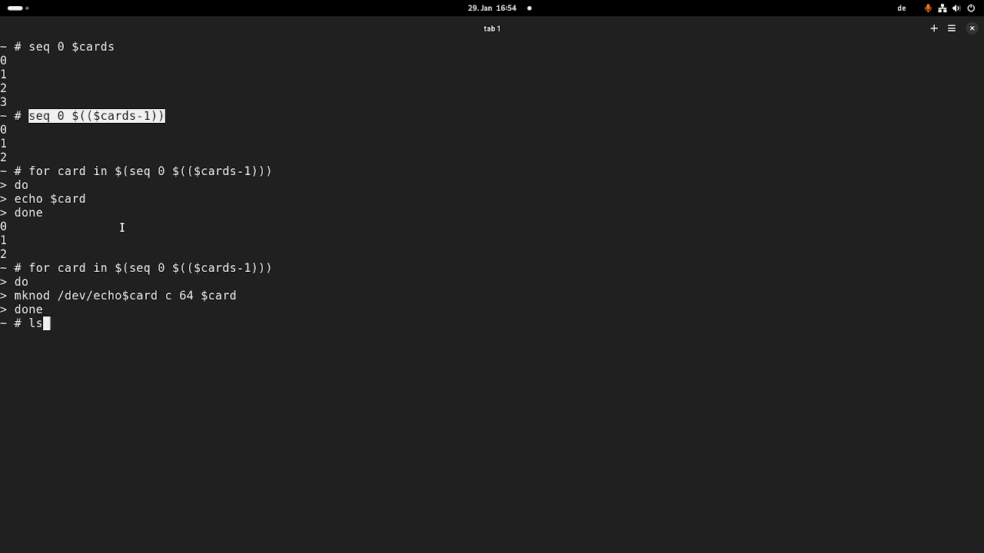
type("/dev/")
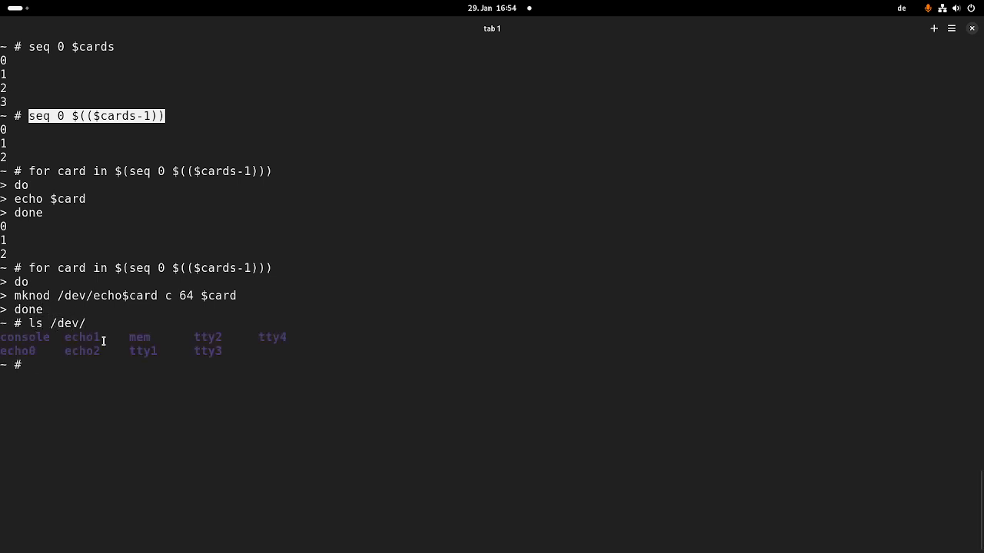
- Run ./bar0_test GET_RAND on /dev/echo1 and /dev/echo0 to read random register values
double_click(81, 351)
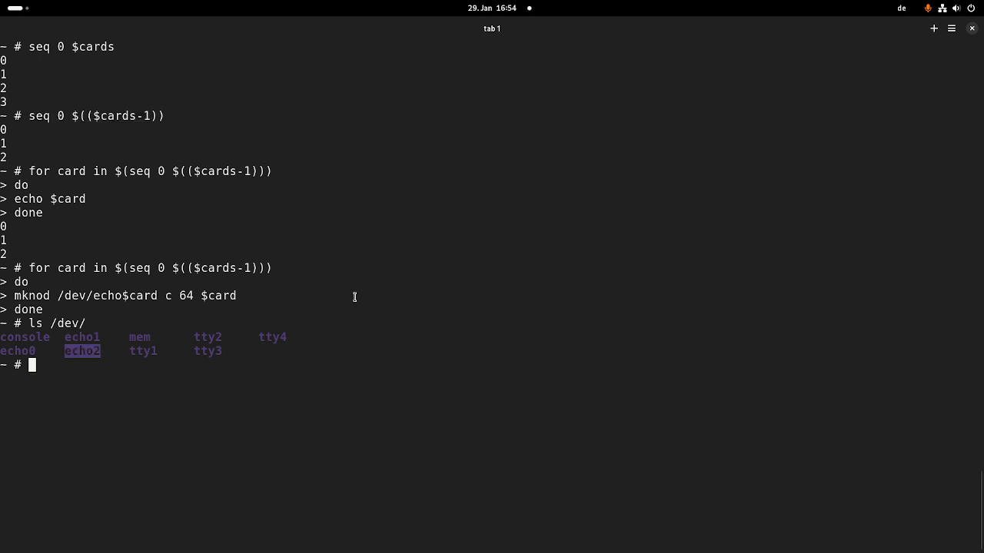
type("./")
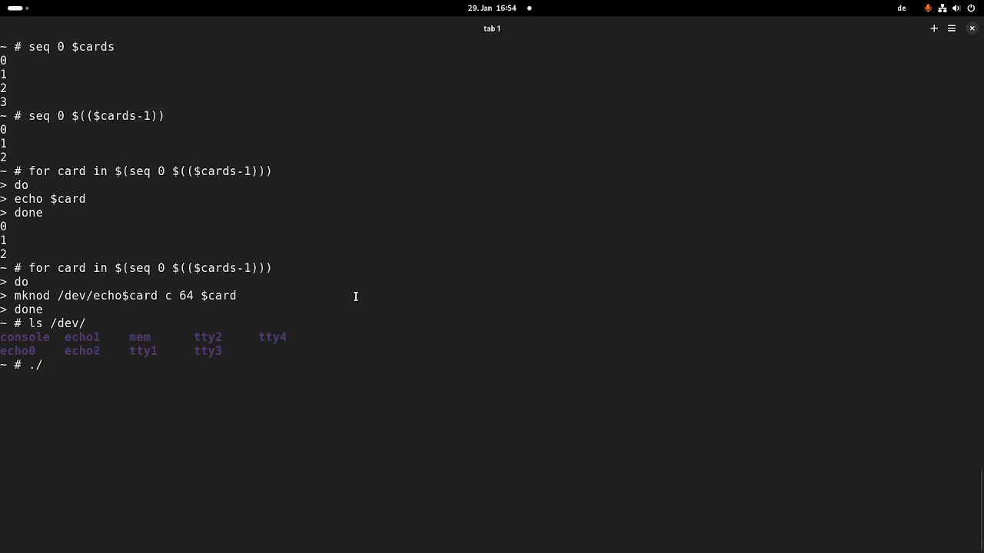
type("ba")
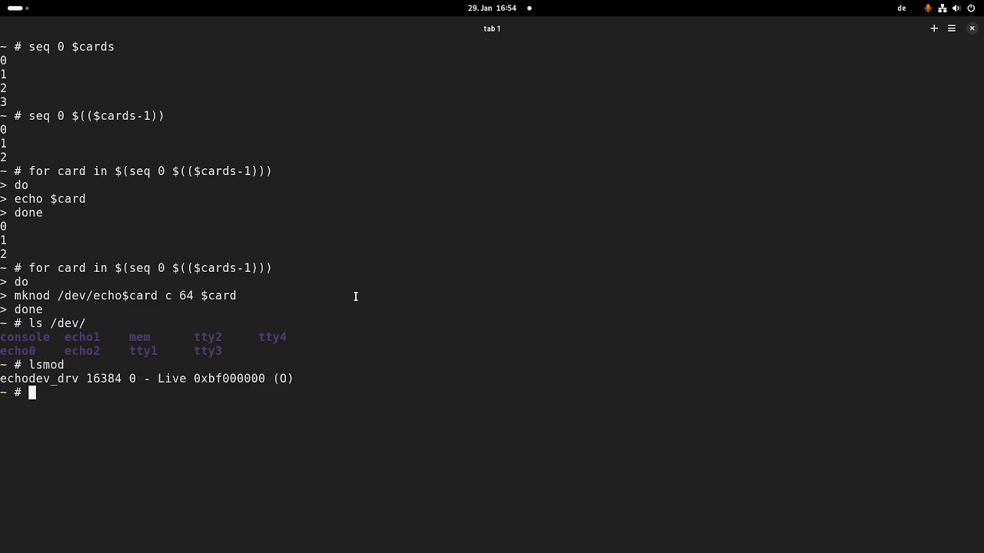
type("./bar")
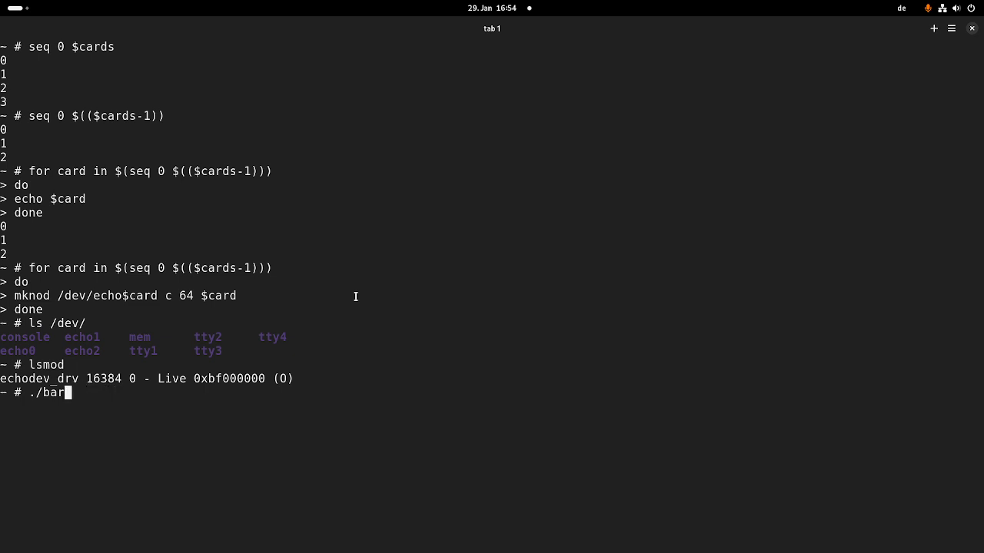
type("0_test")
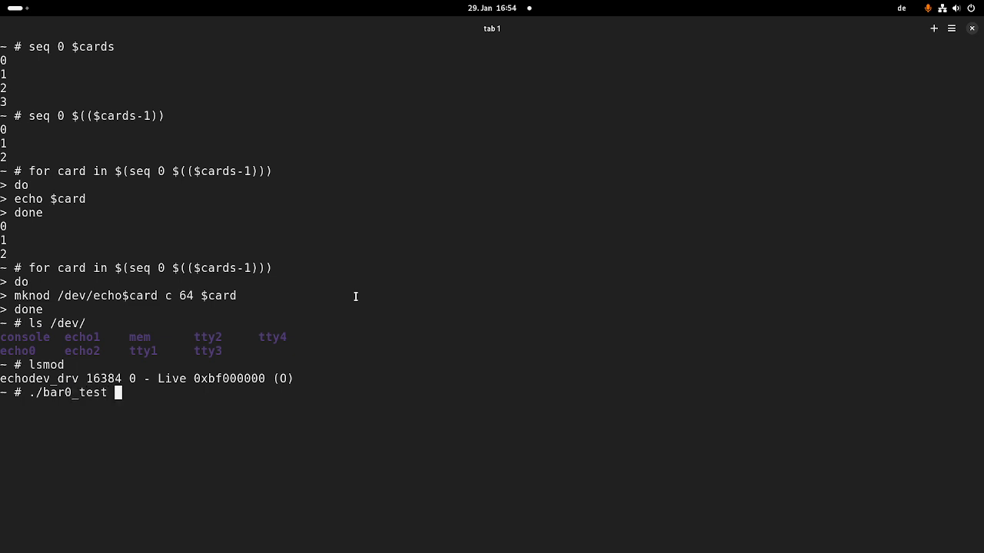
type("/dev/echo0 GET_RAND")
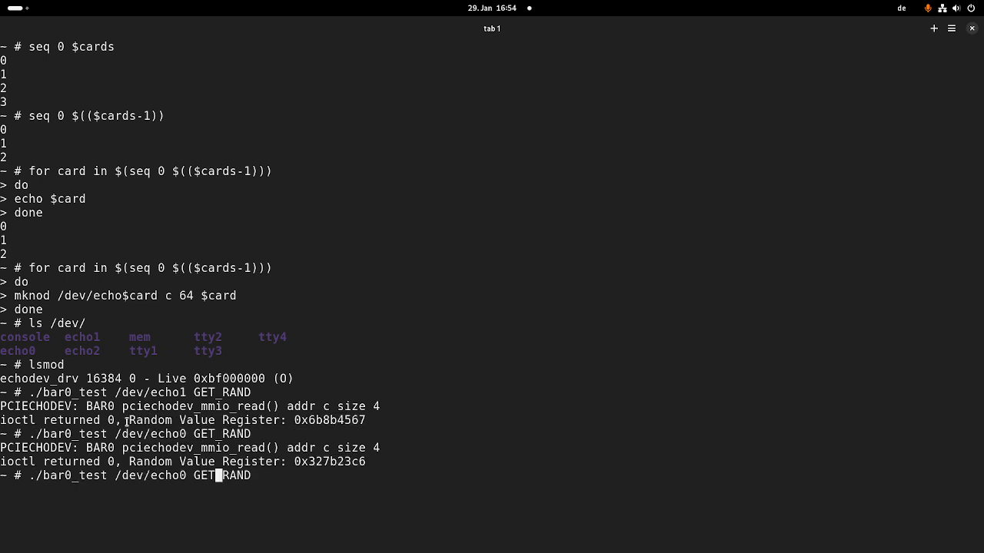
key("BackSpace")
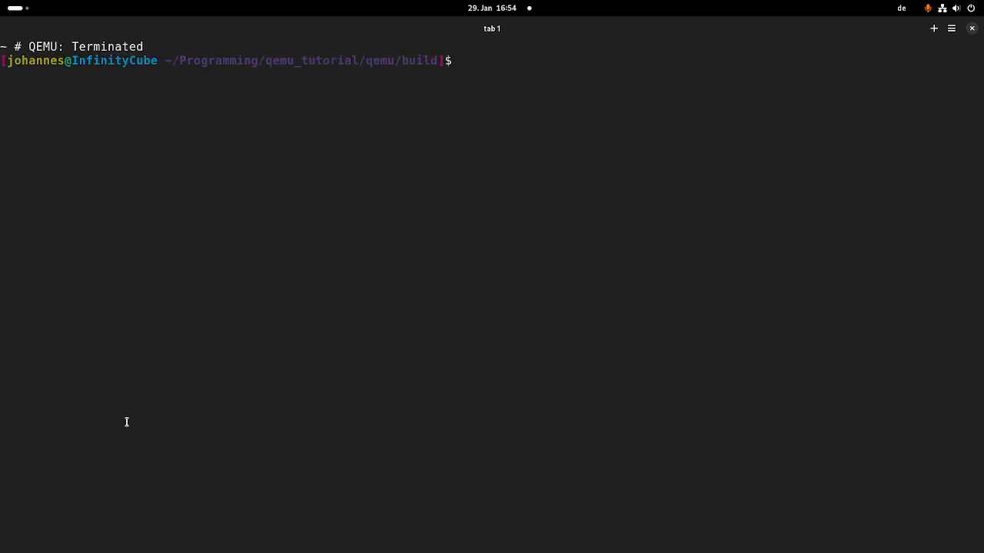
- Return to the rootfs folder and start a new usr/bin/echodev.sh script in vim
type("cd ../../rootfs")
type("vi")
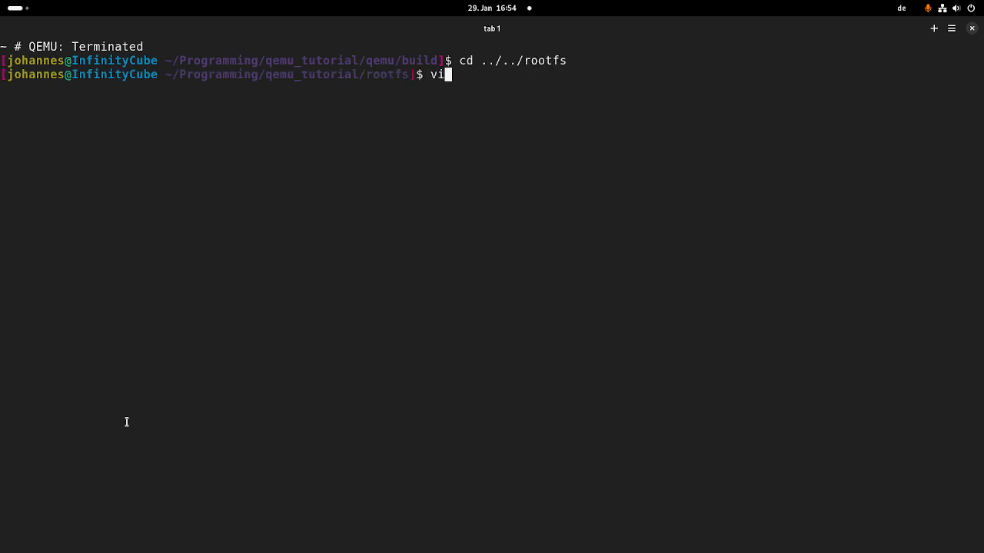
type("m")
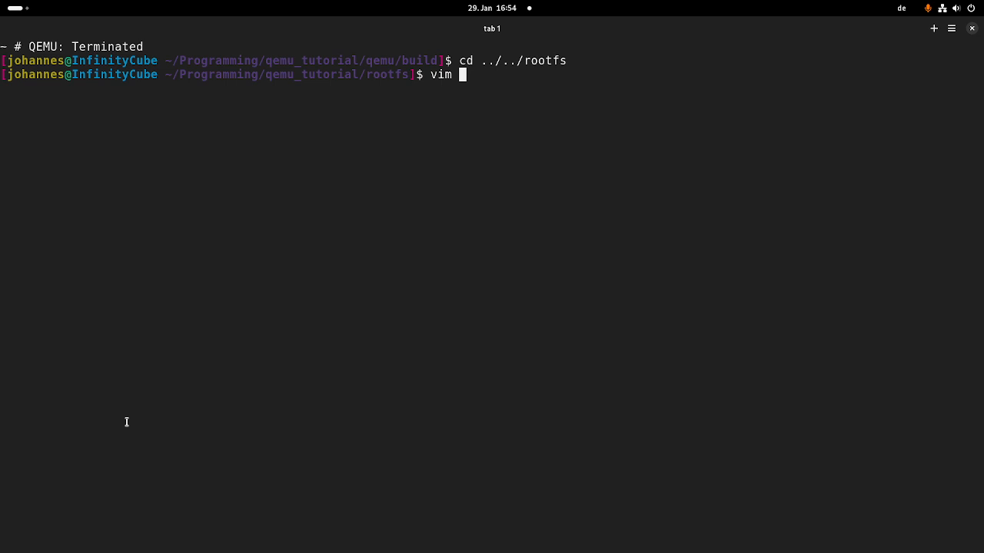
type("usr/bin/")
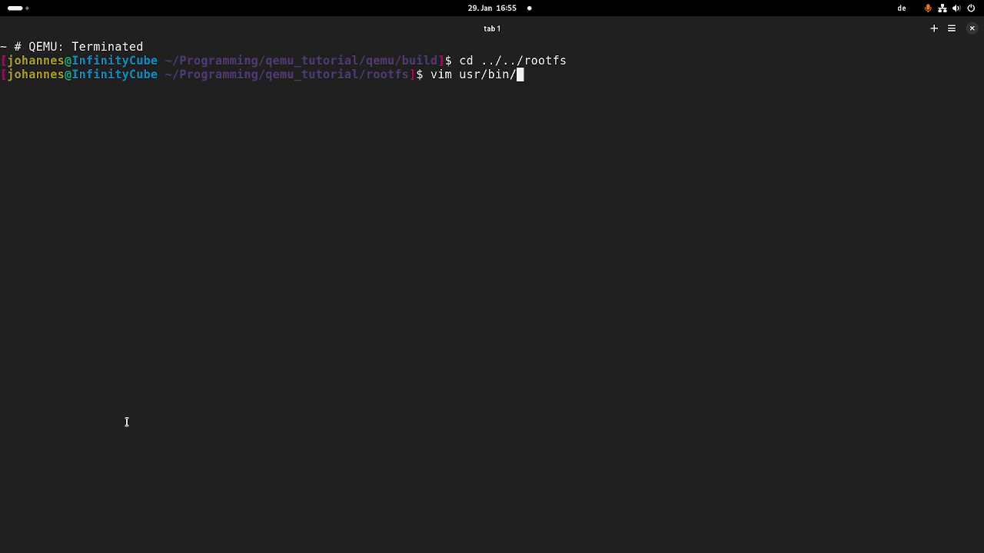
type("echodev.s")
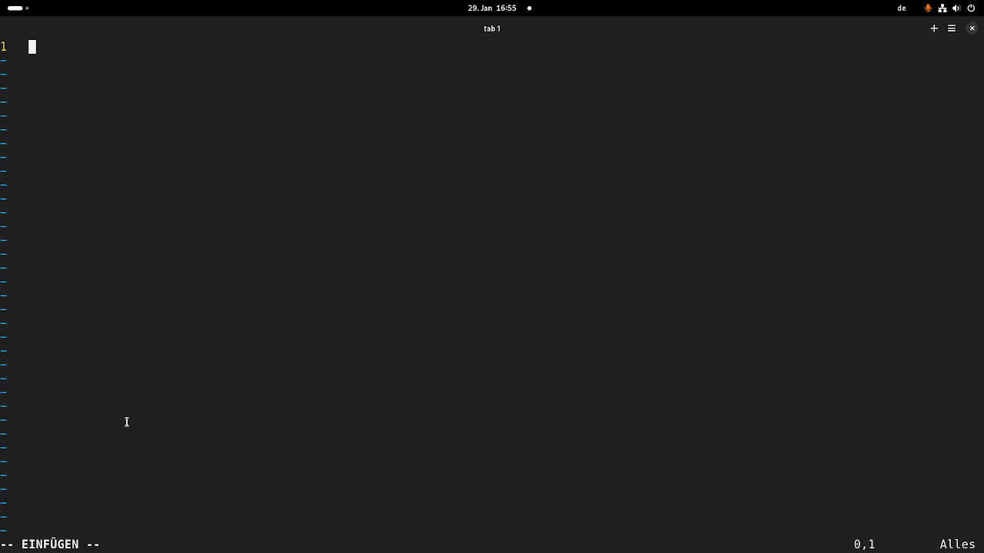
- Write the #!/bin/sh shebang and cards=$(lspci | grep 1234:beef | wc -l)
type("#!/")
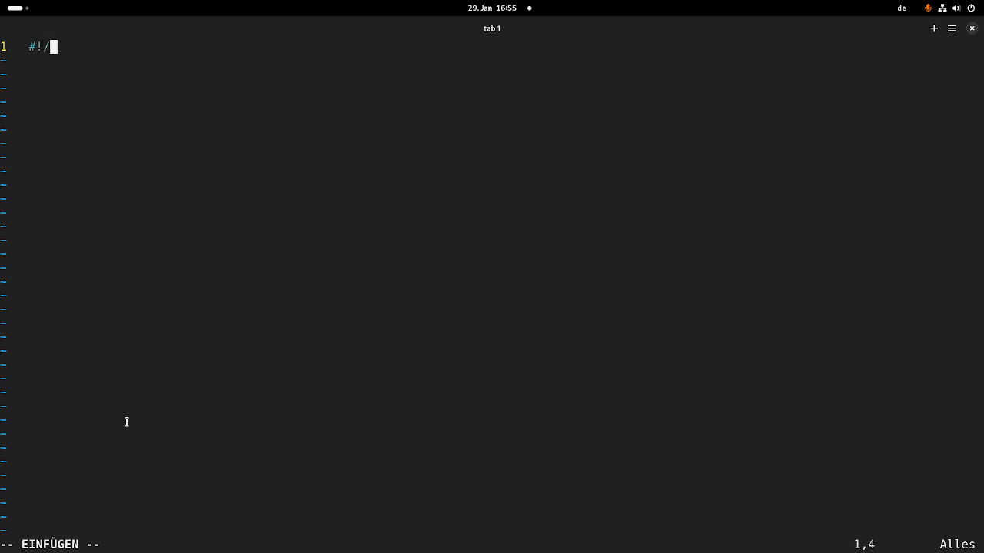
type("bin/sh")
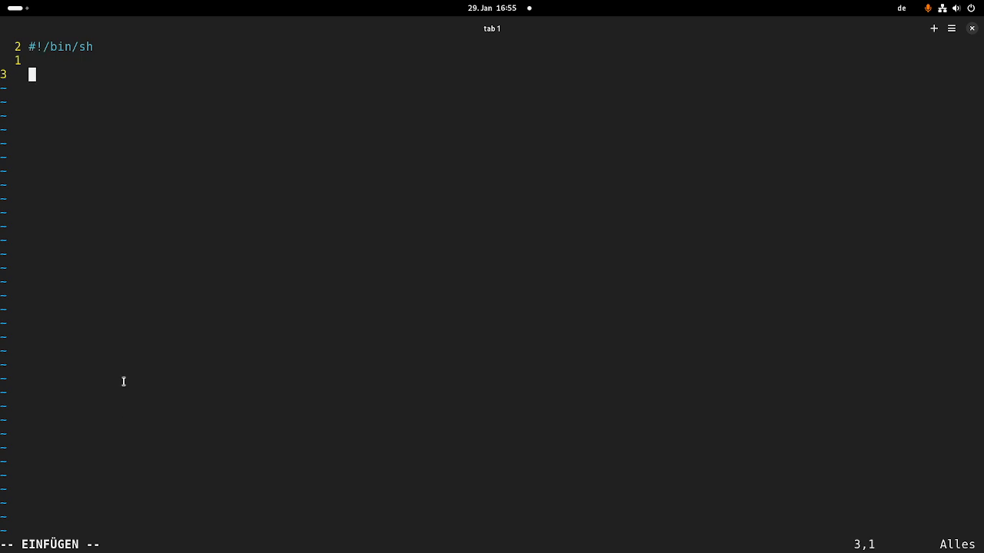
mouse_move(130, 74)
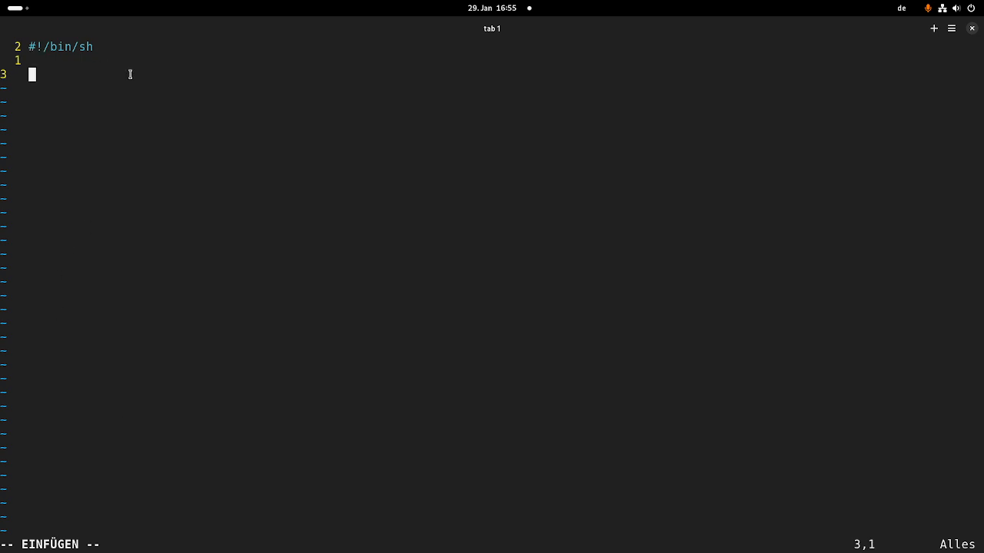
type("cards")
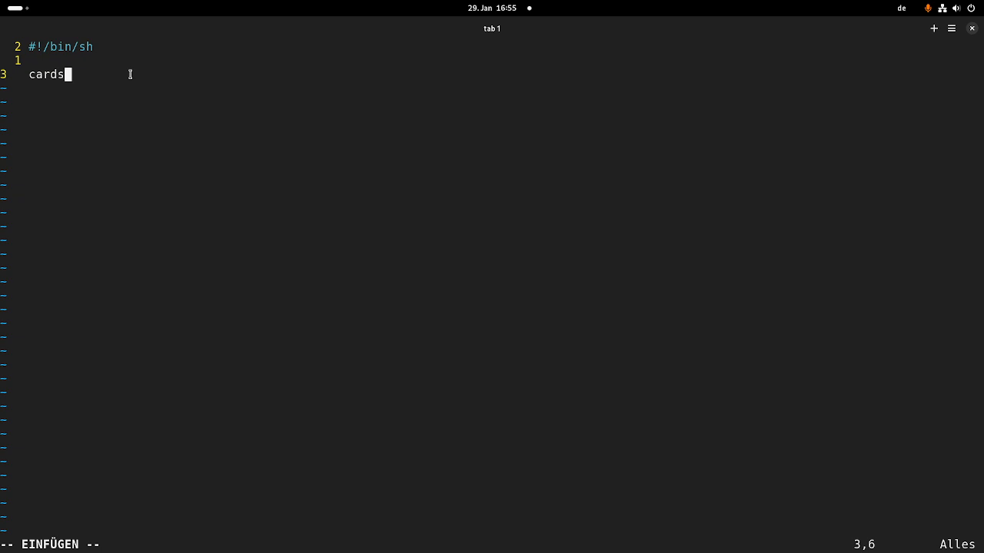
type("?")
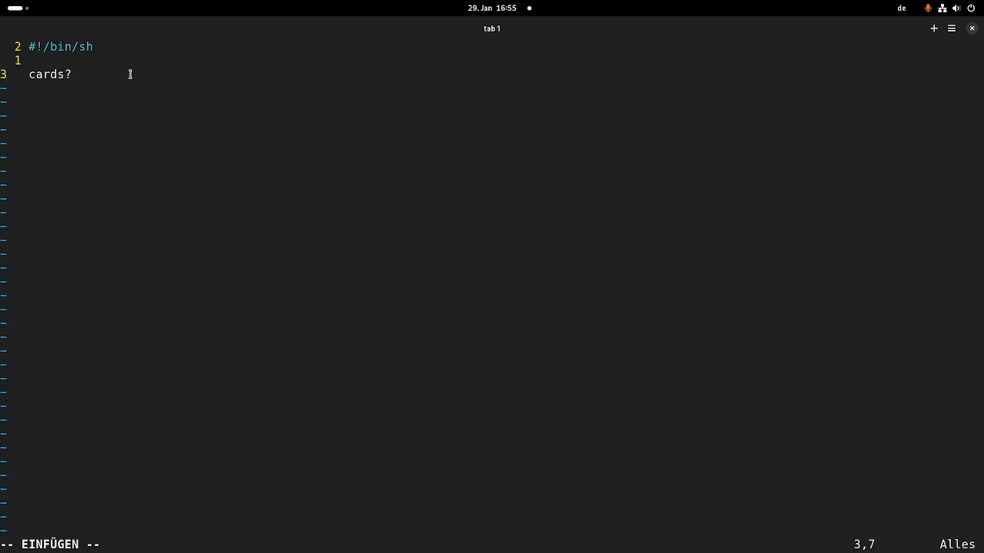
type("$")
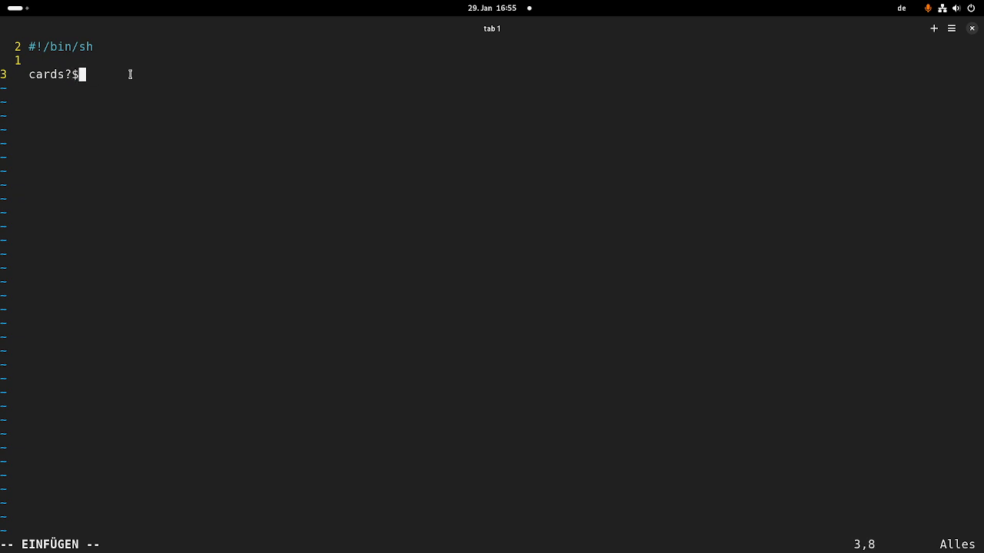
key("BackSpace")
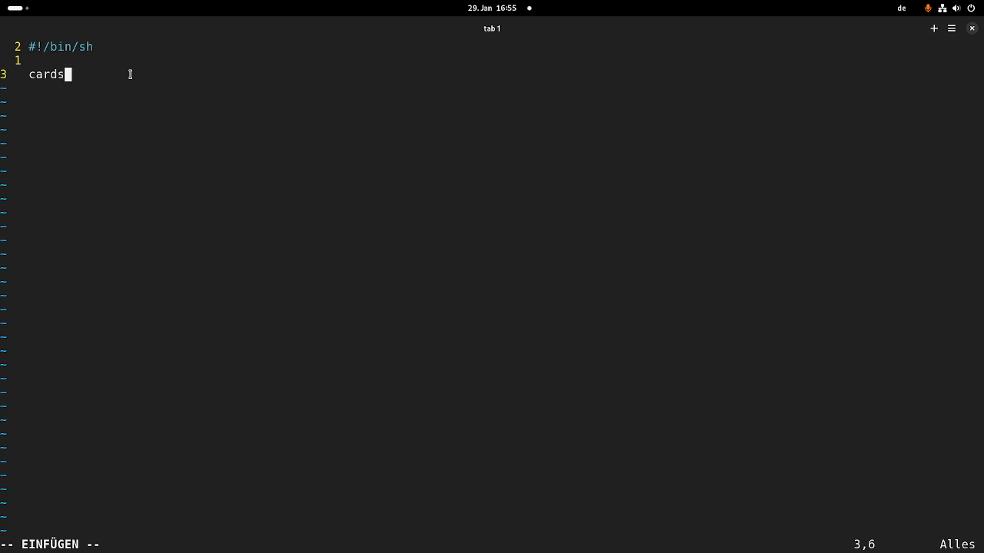
type("=$(lspci |")
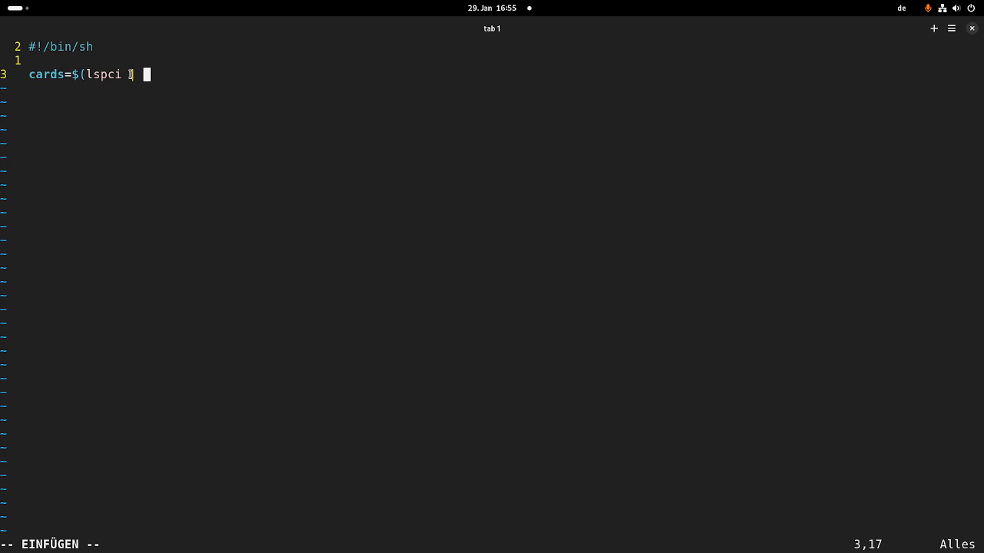
type("grep 123")
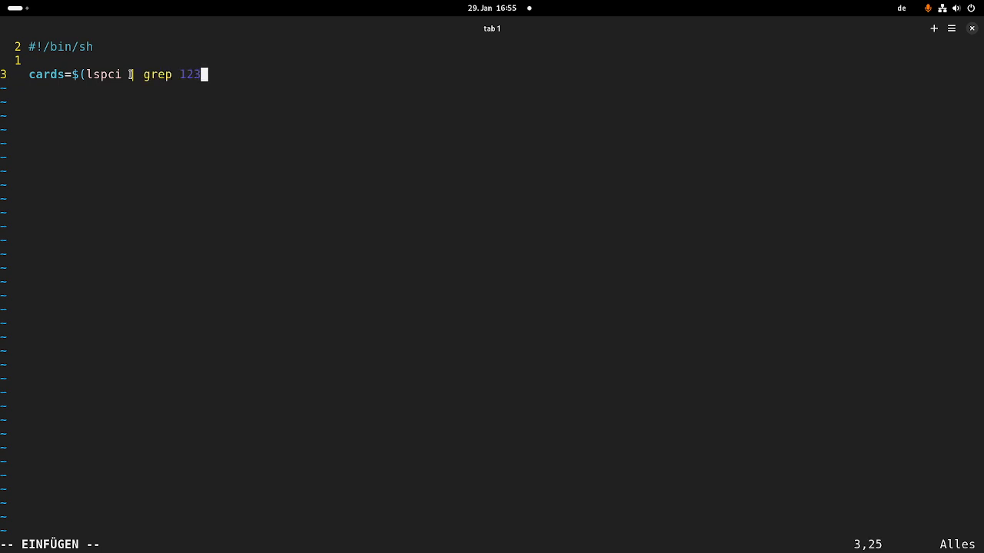
type("4:beef | wc -l)")
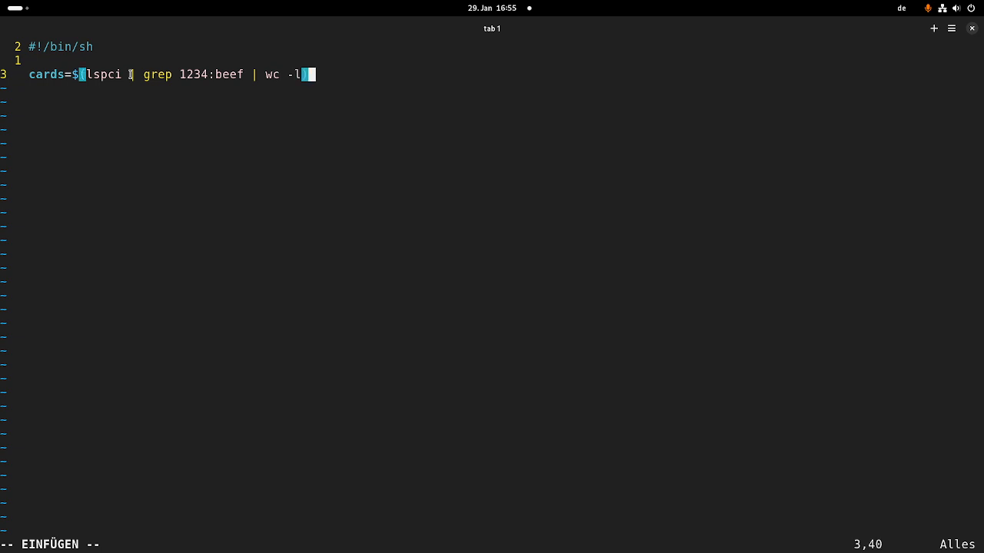
- Add a for loop over seq 0 $(($cards - 1)) running mknod /dev/echo$card c 64 $card
type("for")
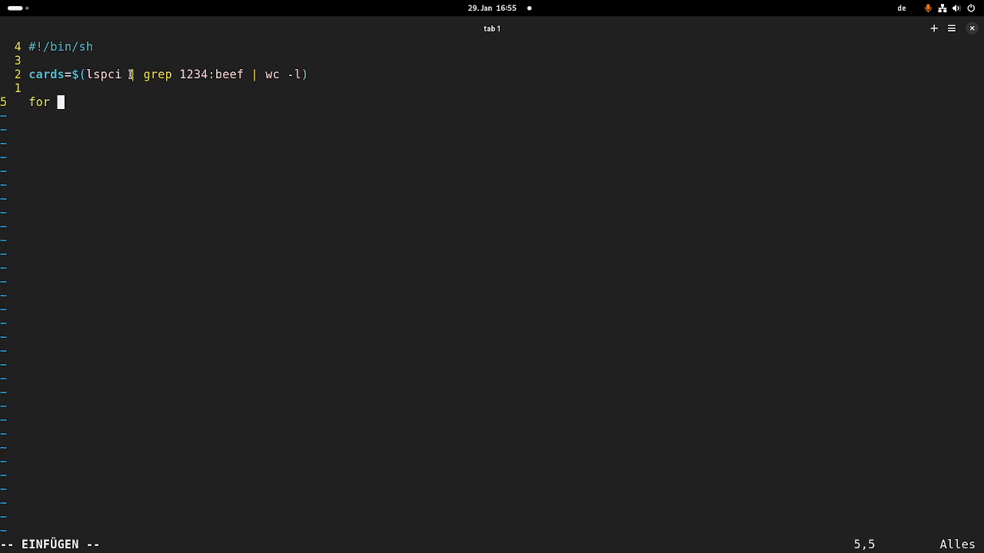
type("card i")
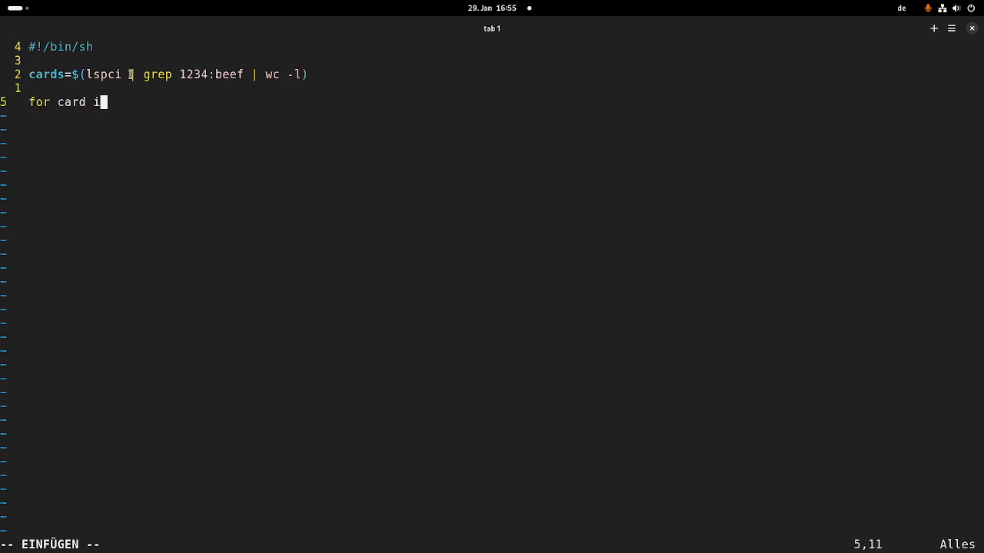
type("n $(seq 0 $")
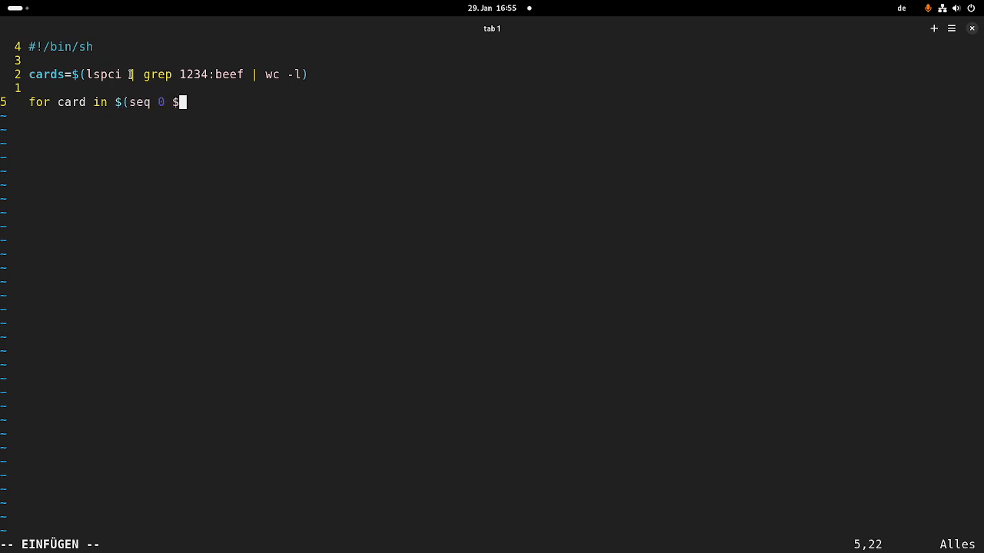
type("(($card")
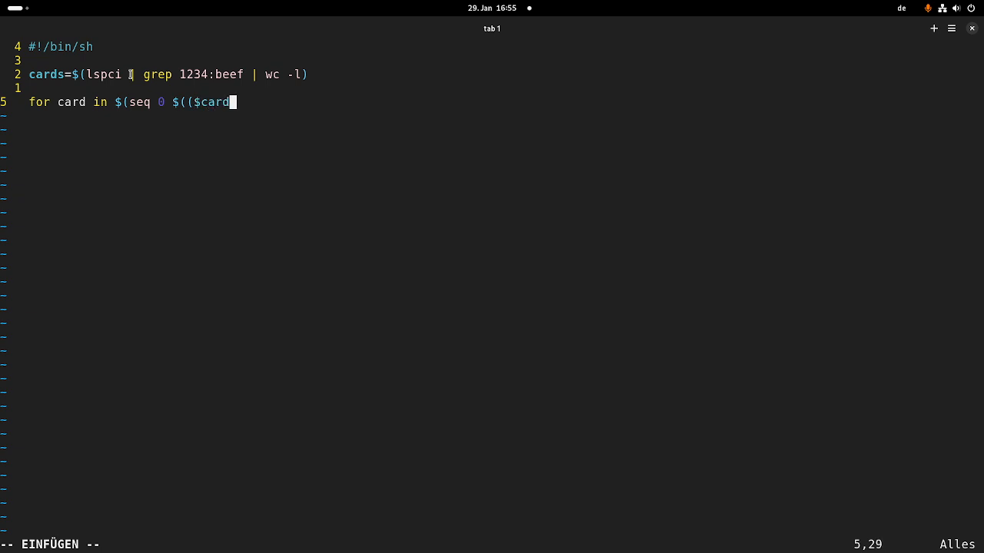
type("s - 1))")
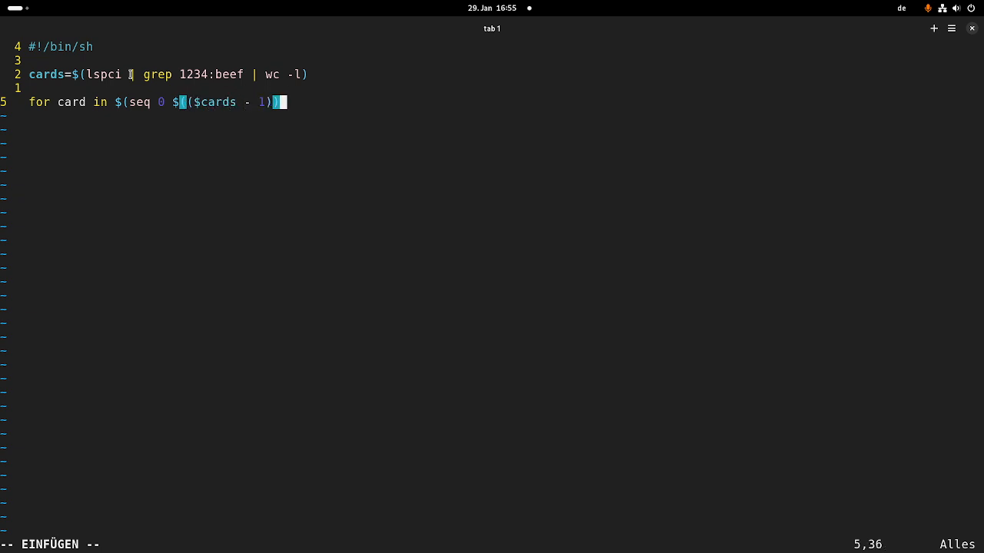
type("(")
type("m")
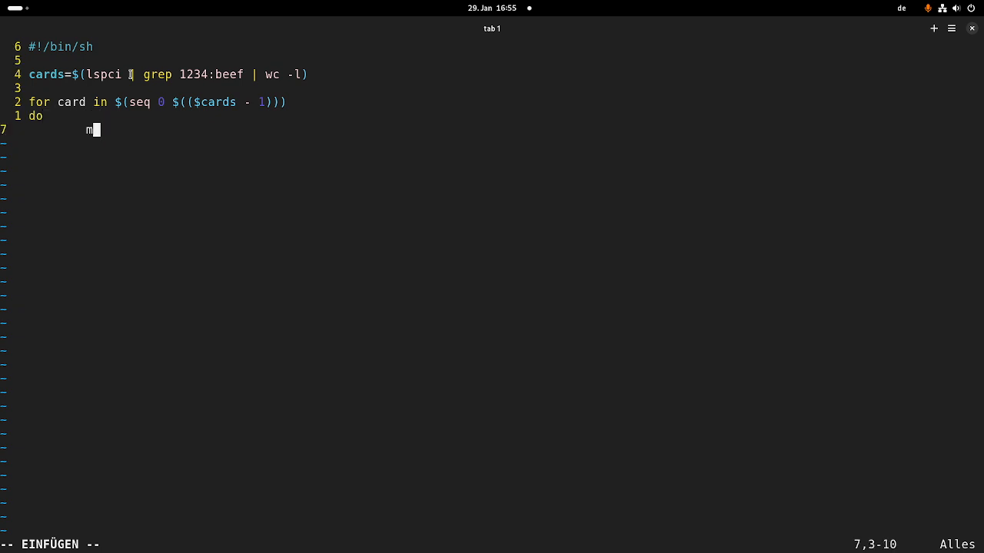
type("knod /d")
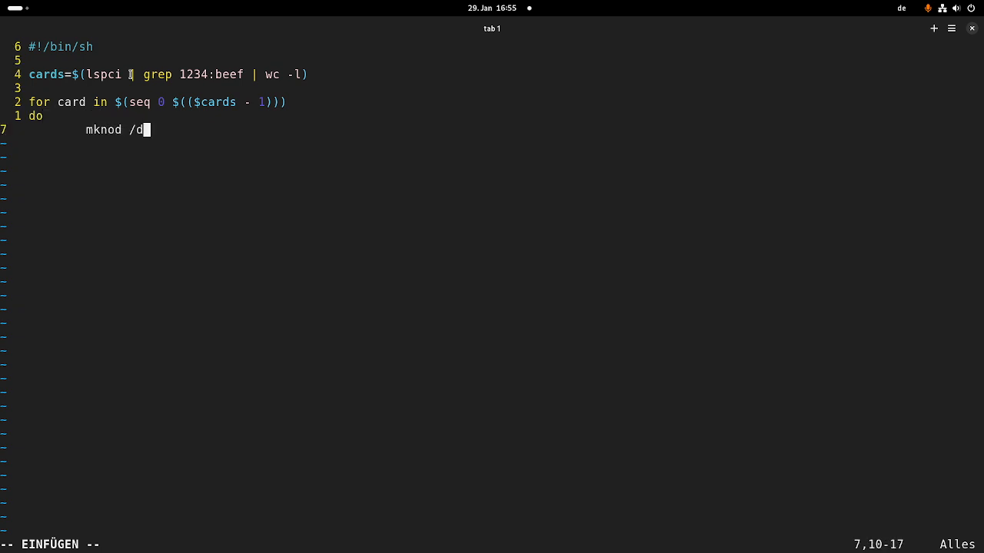
type("ev/echo")
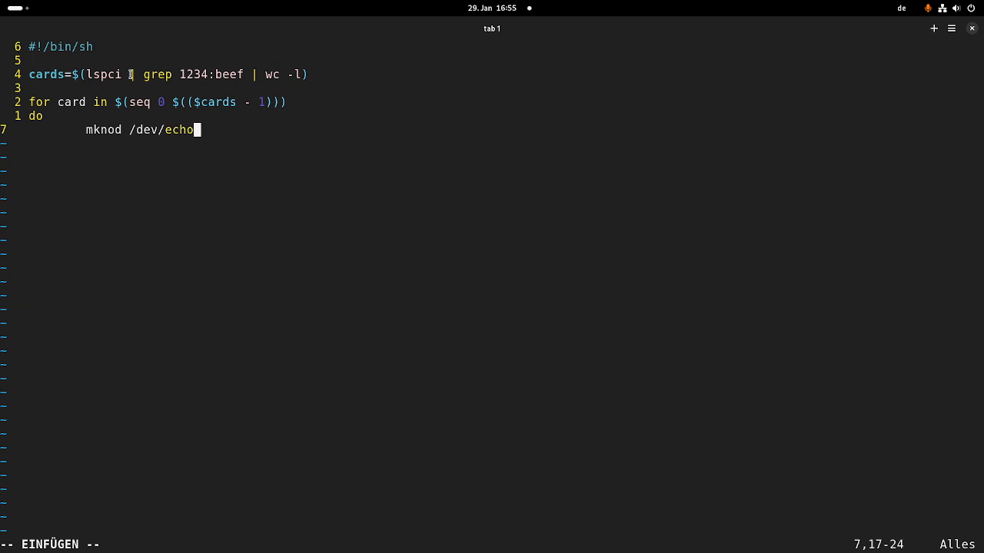
type("$card c")
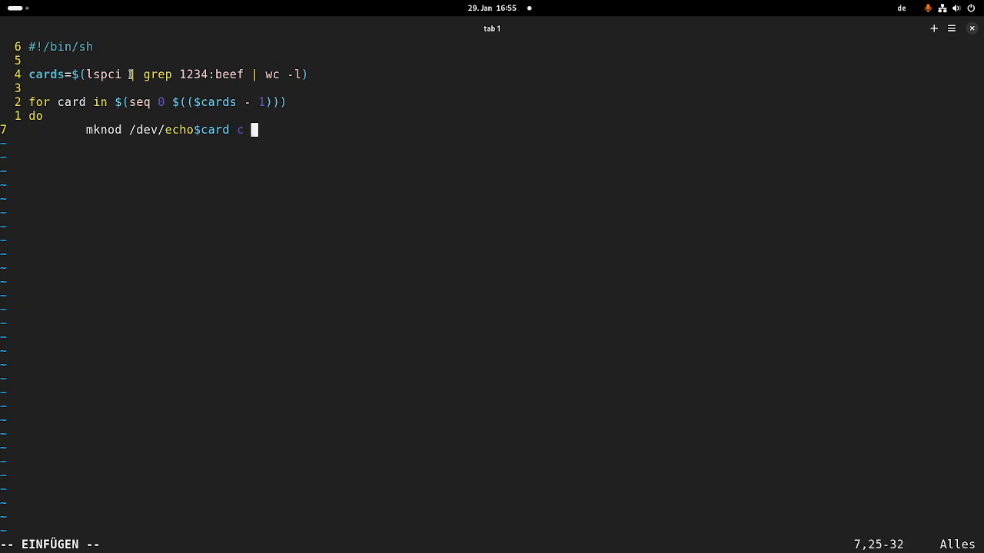
type("64")
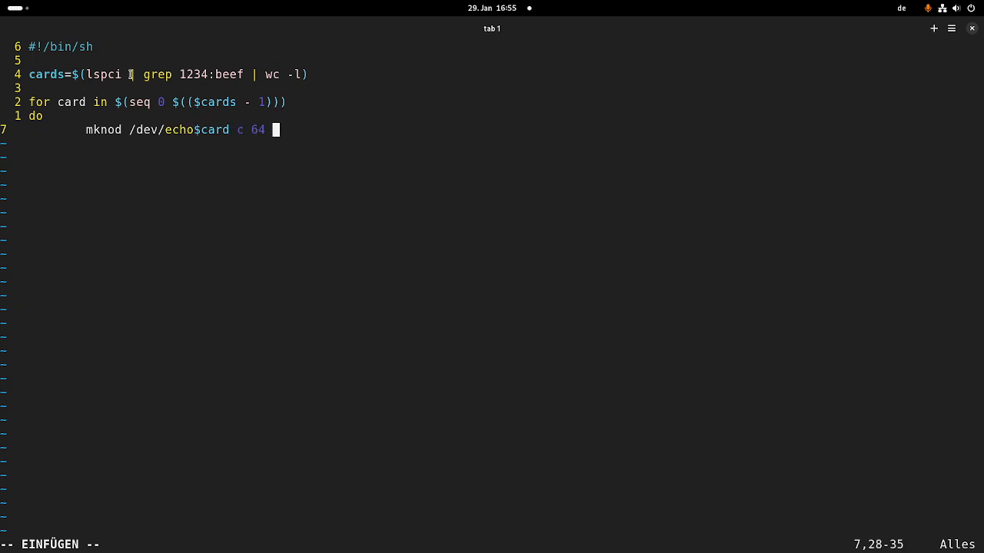
type("$card")
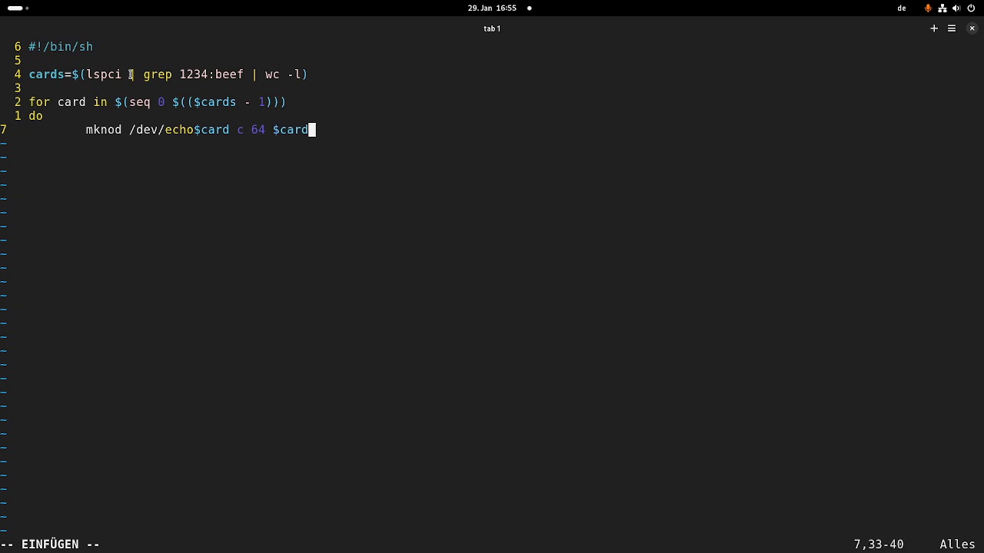
type("done")
type("chm")
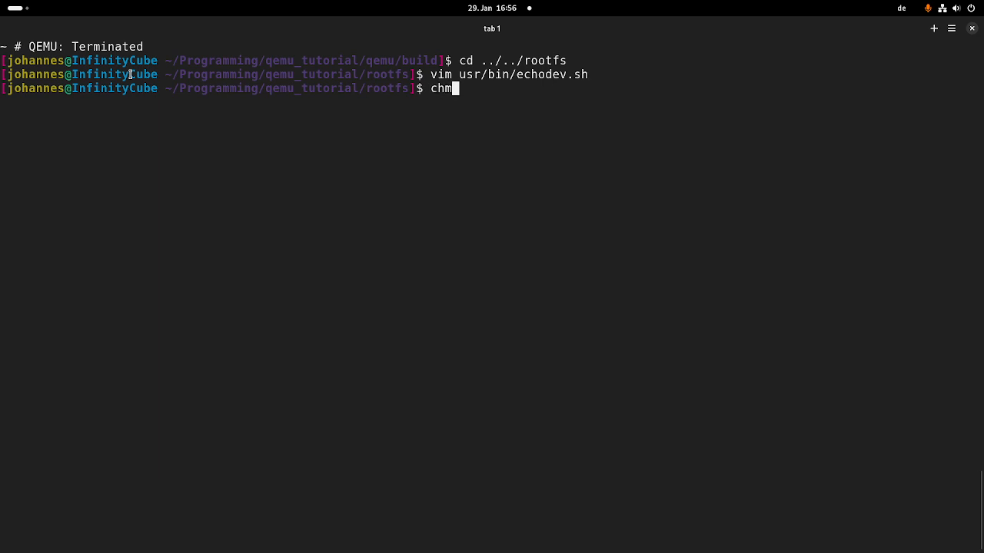
- Make usr/bin/echodev.sh executable with chmod +x and start the vim command for etc/init.d/rcS
type("od +x !:1")
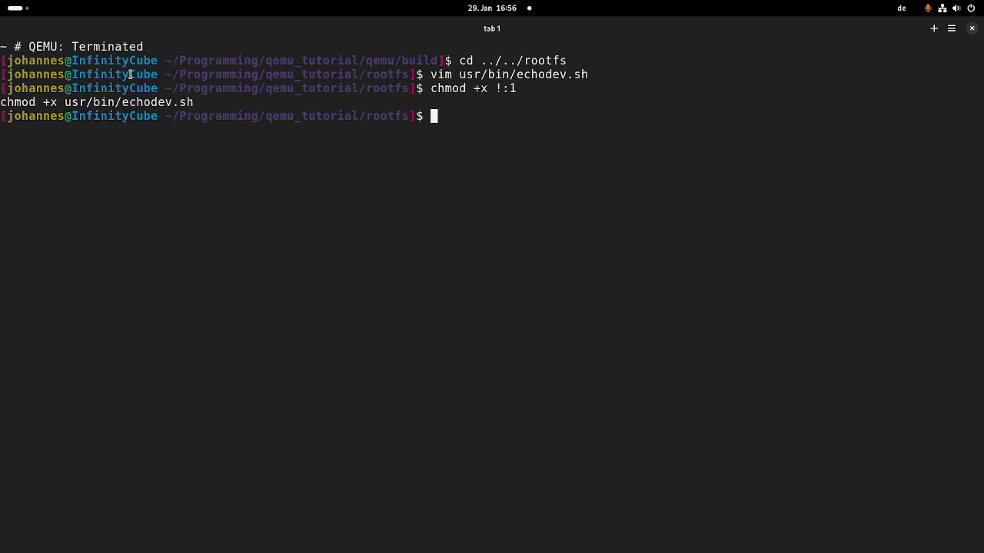
type("vm")
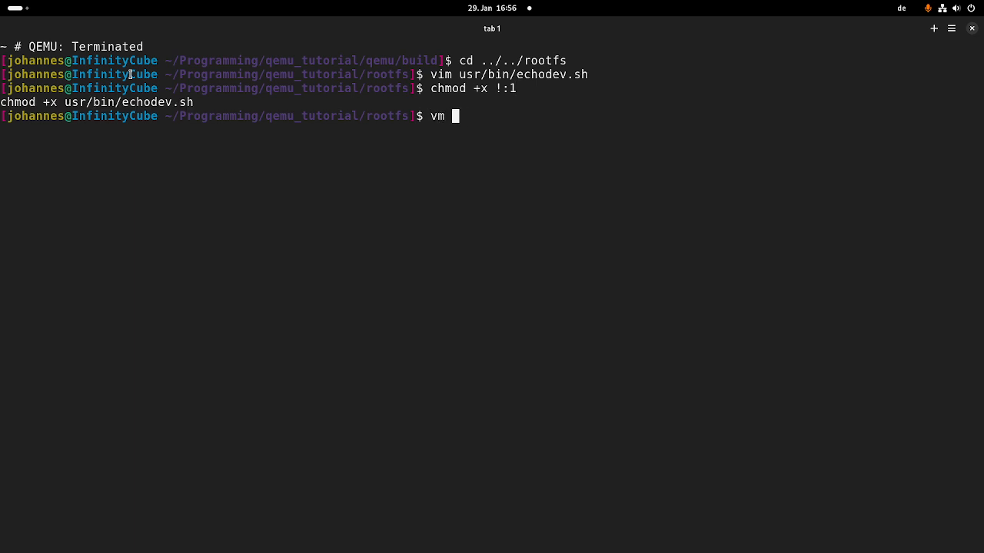
type("im etc/")
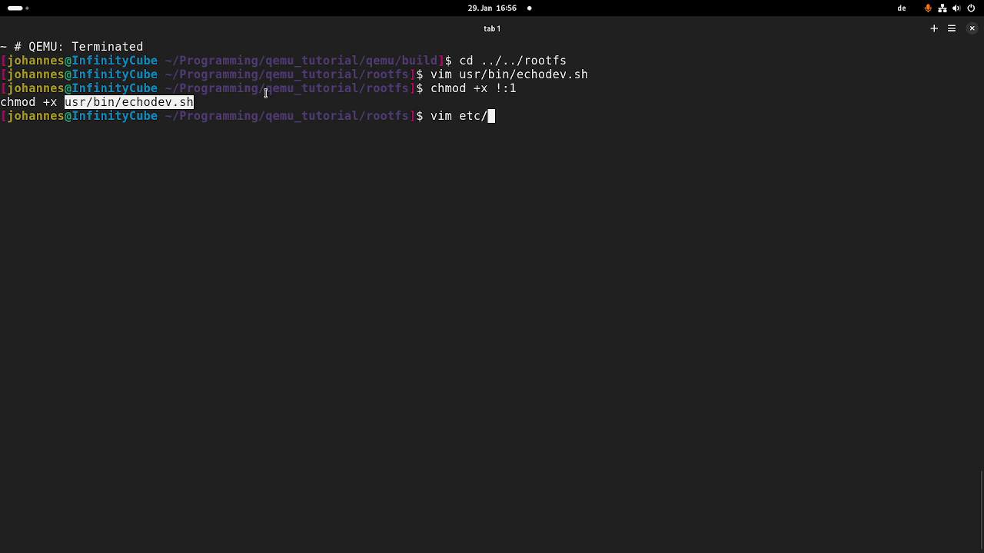
type("init.d/rcS")
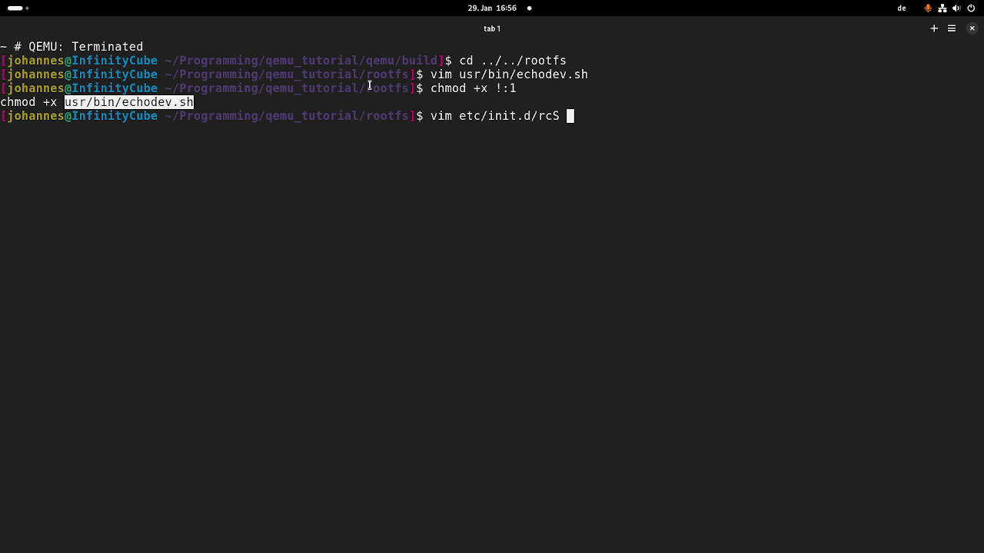
- Add the line usr/bin/echodev.sh to the end of rcS in vim
key("Return")
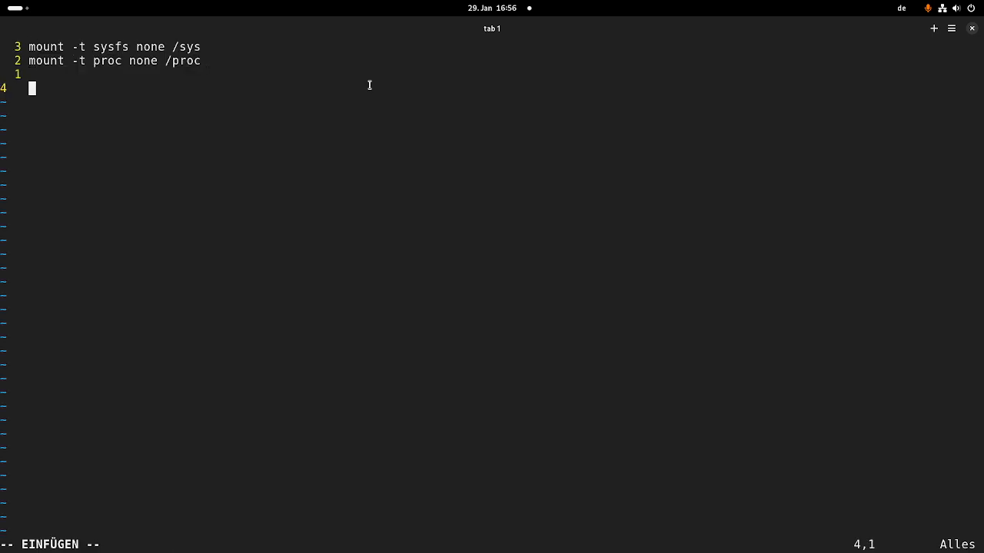
type("usr/bin/echodev.sh")
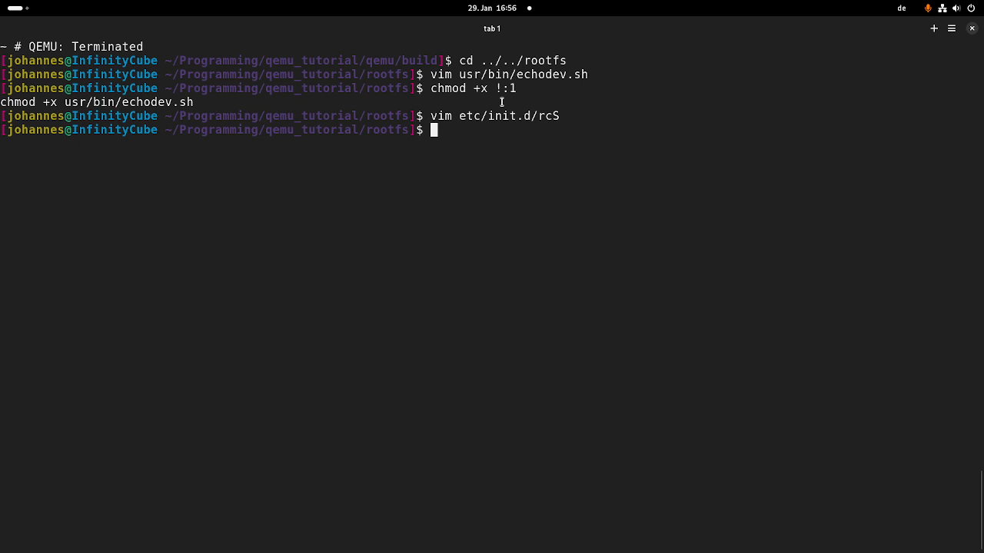
- Repack rootfs into ../rootfs.cpio.gz via find | cpio newc | gzip -9, then cd back
type("find . -print0 | cpio --null -o --format=newc | gzip -9 > ../rootfs.cpio.gz")
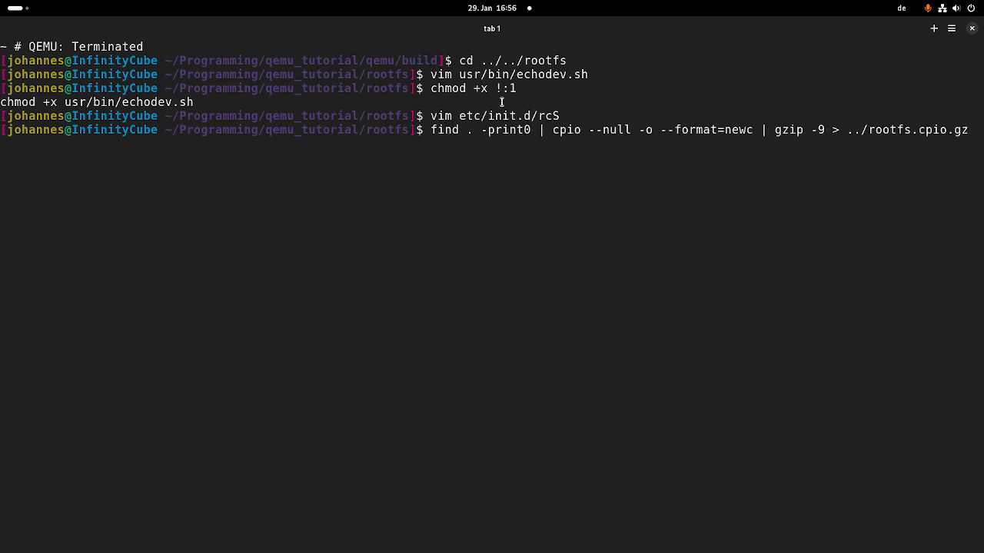
type("cd")
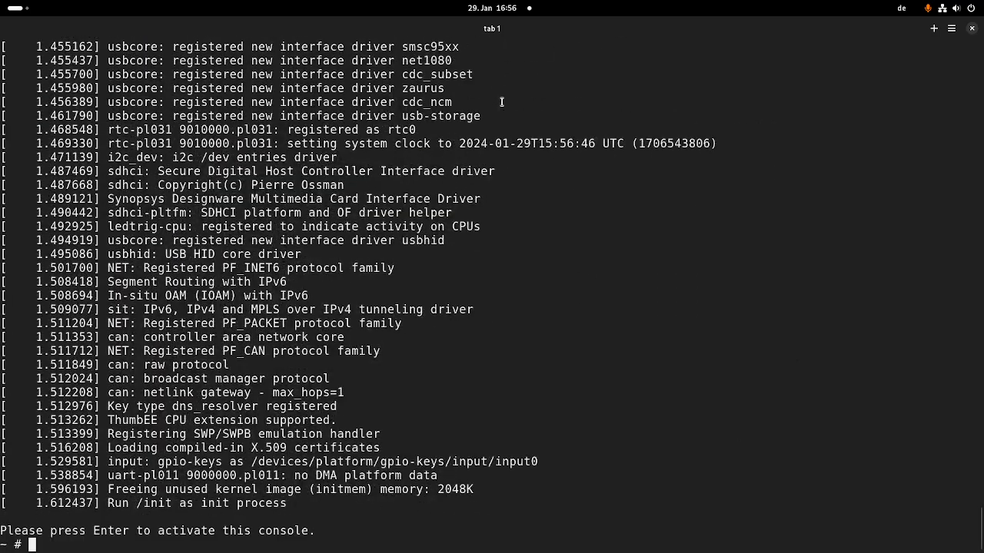
- List /dev in the booted QEMU guest to confirm echo0, echo1 and echo2 exist
type("ls /dev/")
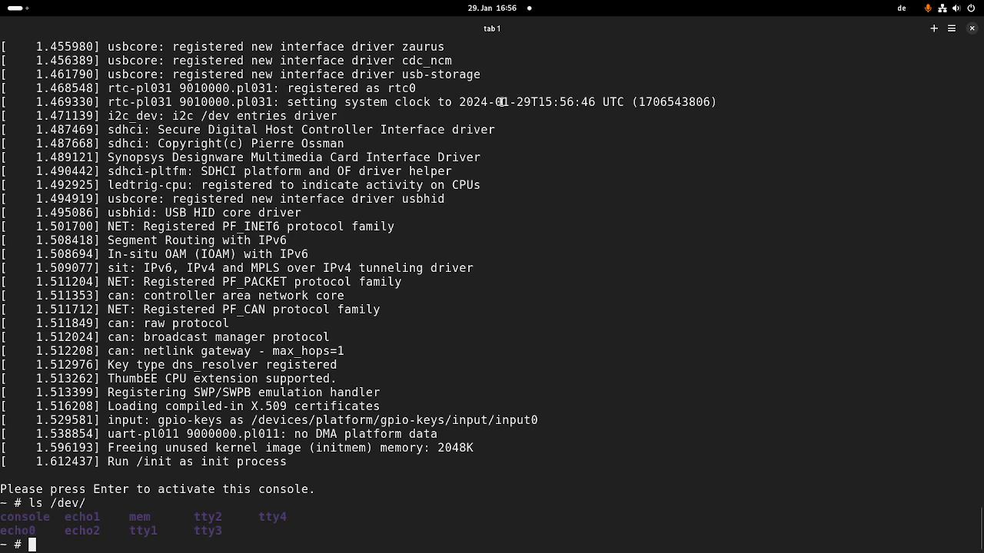
mouse_move(88, 529)
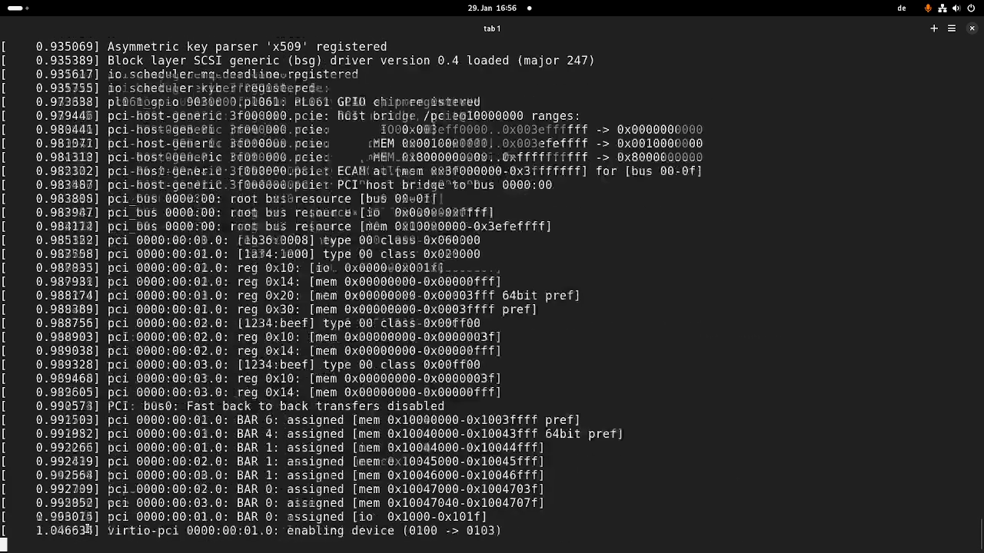
type("ls")
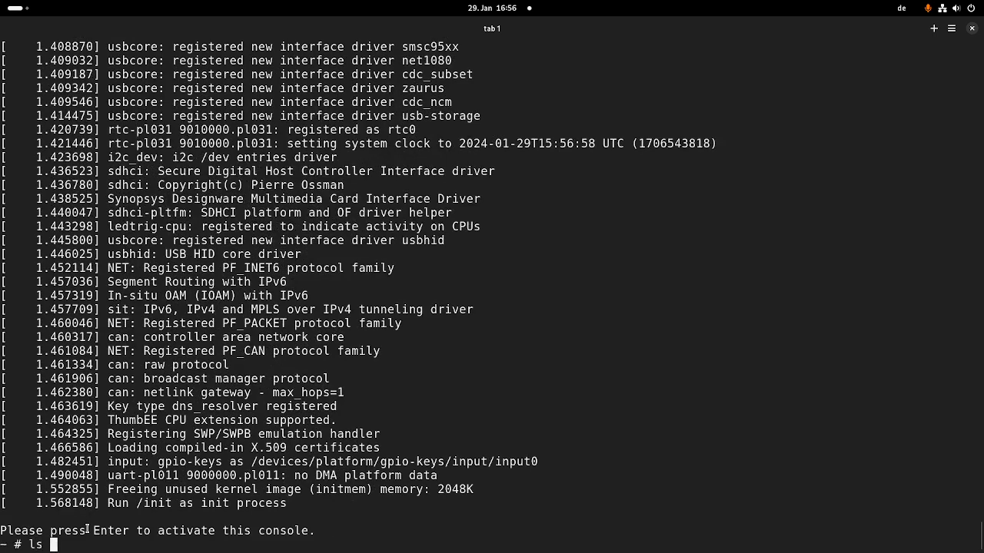